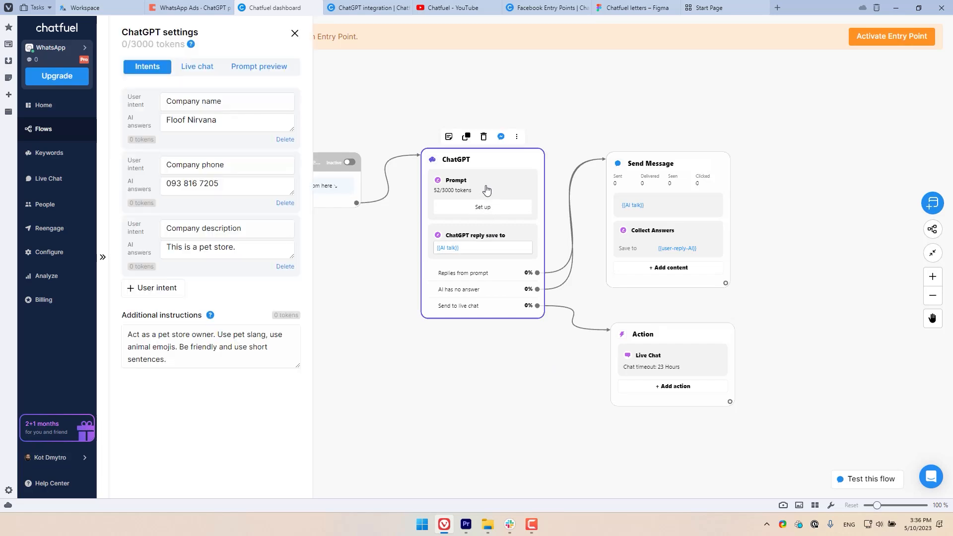
# Write live-chat handoff rules: hand over when the user asks for an operator.
pyautogui.click(197, 67)
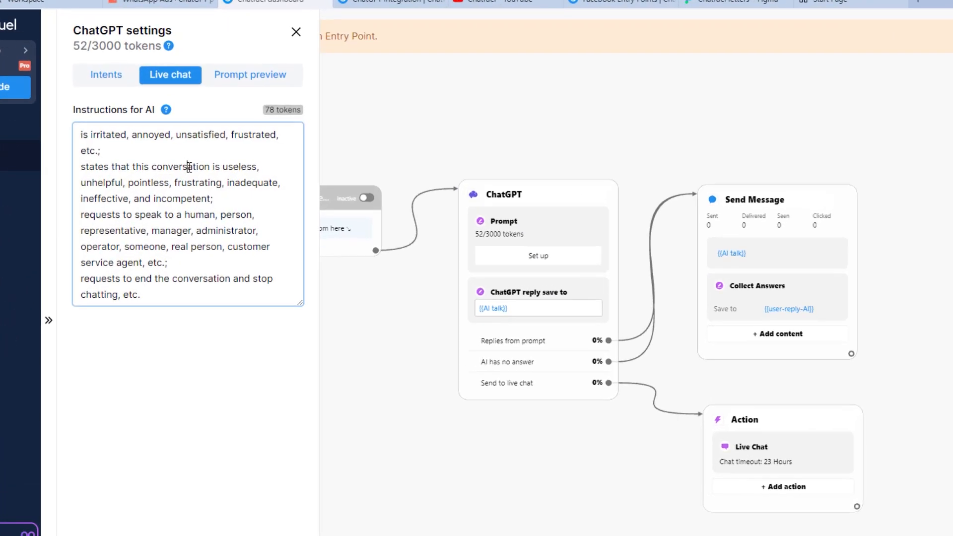
pyautogui.write('If they say they want a real person, a human, an')
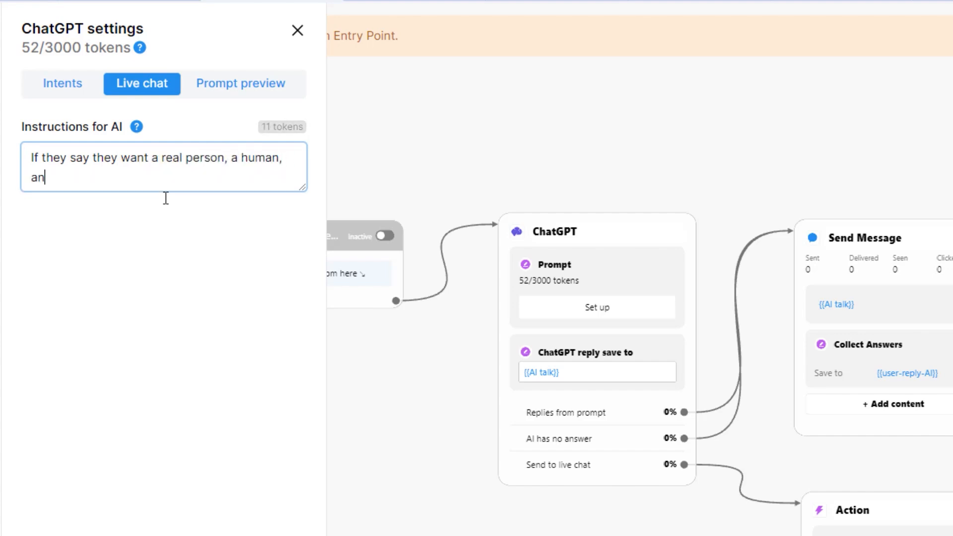
pyautogui.write('operator.')
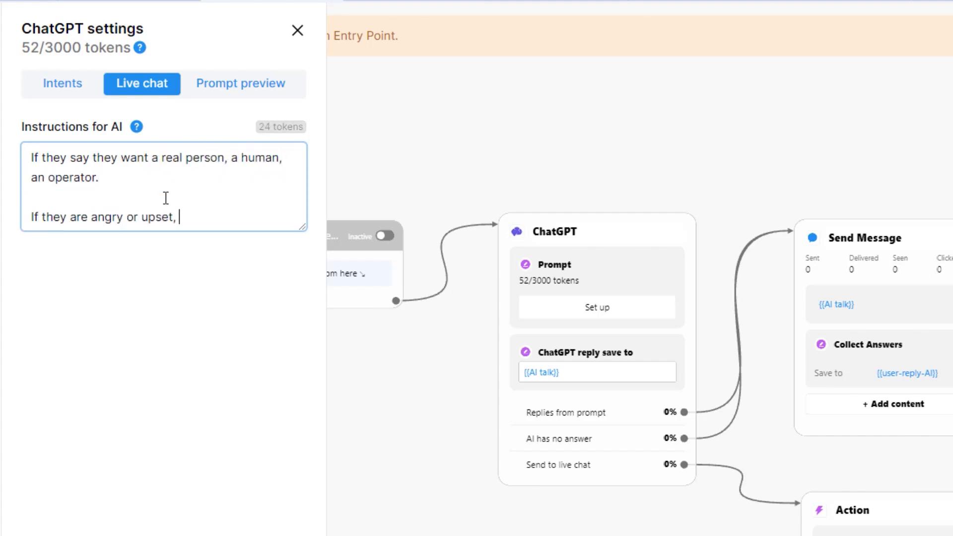
pyautogui.click(297, 31)
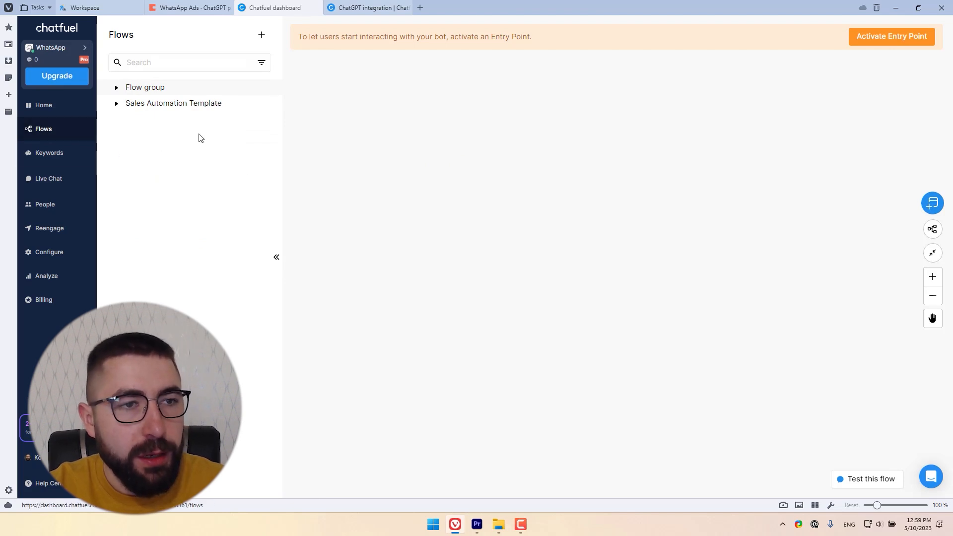
# Add a new WhatsApp flow from the Flows + menu.
pyautogui.click(261, 35)
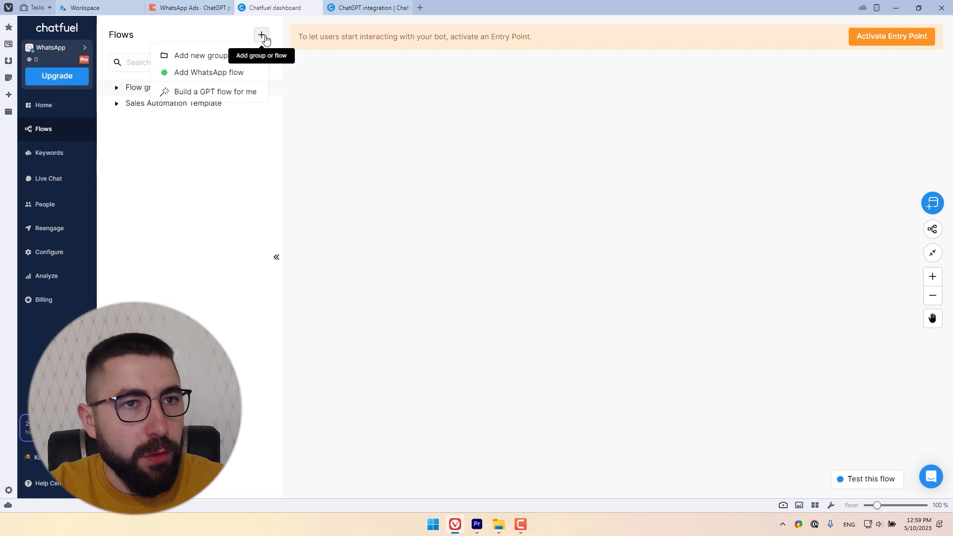
pyautogui.moveTo(208, 71)
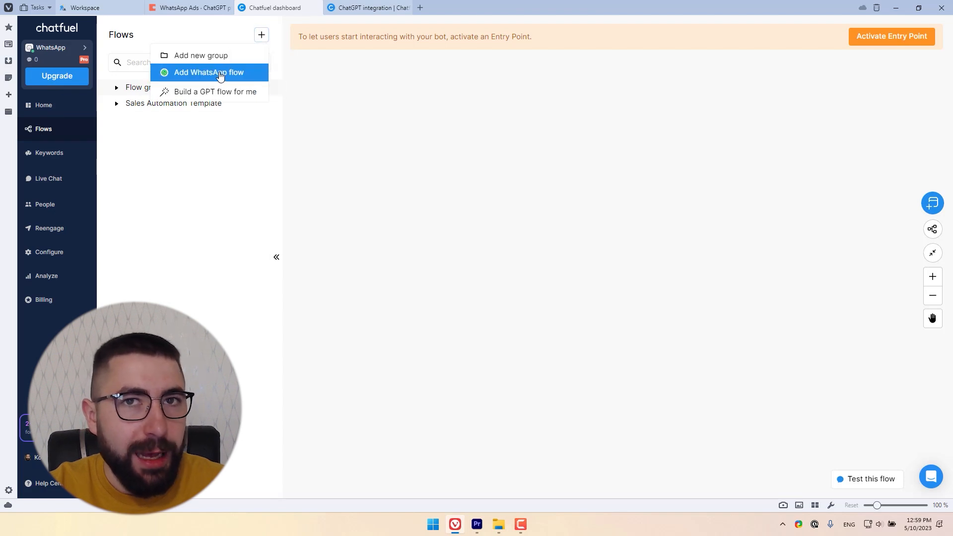
pyautogui.click(208, 73)
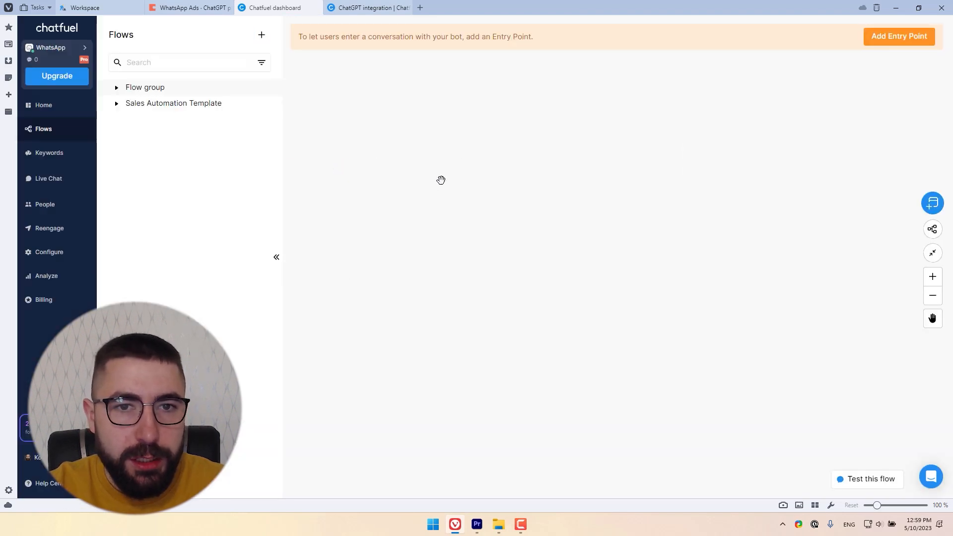
pyautogui.moveTo(534, 173)
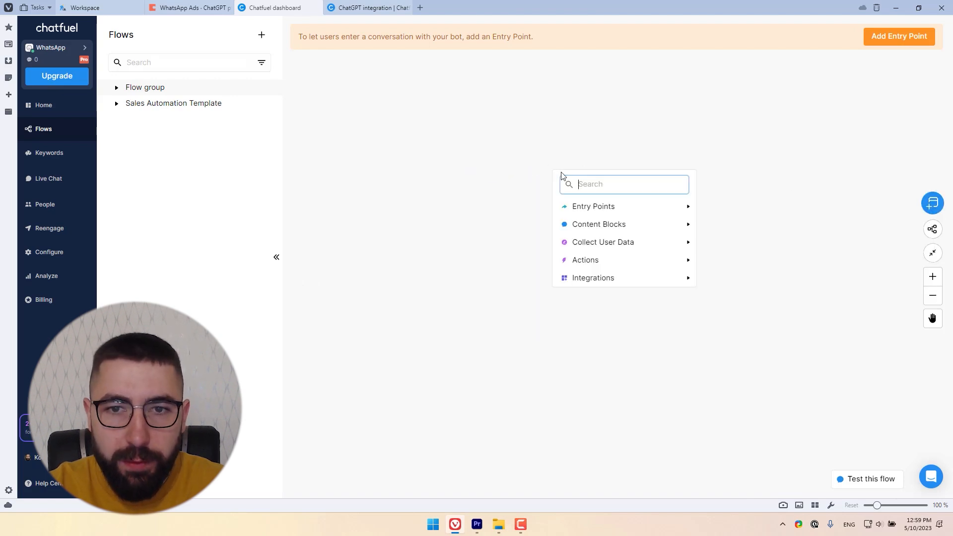
pyautogui.moveTo(592, 278)
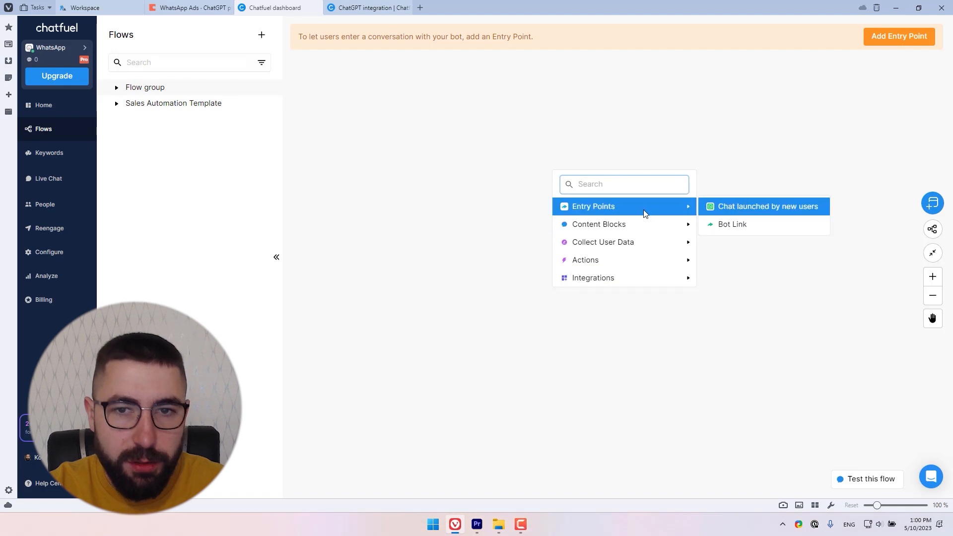
# Search 'cha' in the add-block menu and place a ChatGPT block.
pyautogui.write('cha')
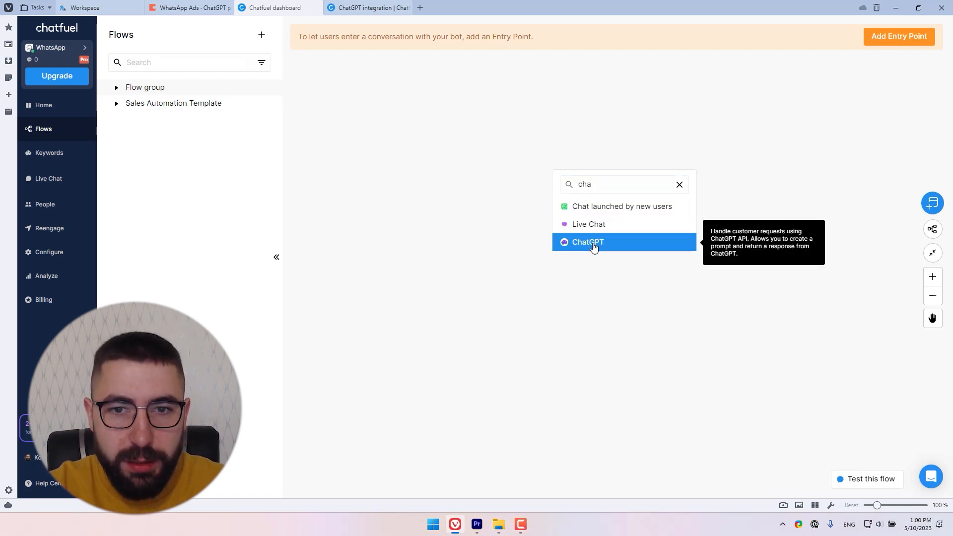
pyautogui.click(586, 243)
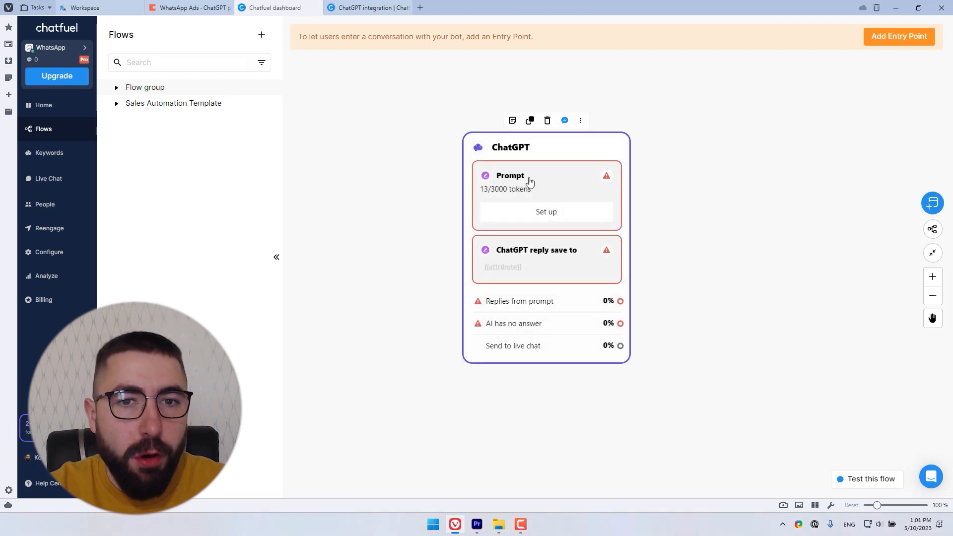
pyautogui.moveTo(538, 199)
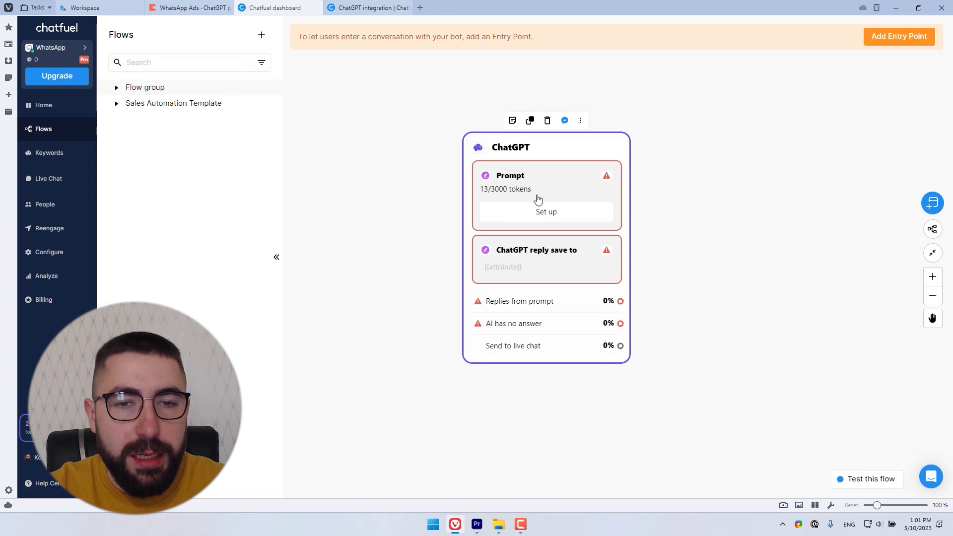
pyautogui.moveTo(492, 195)
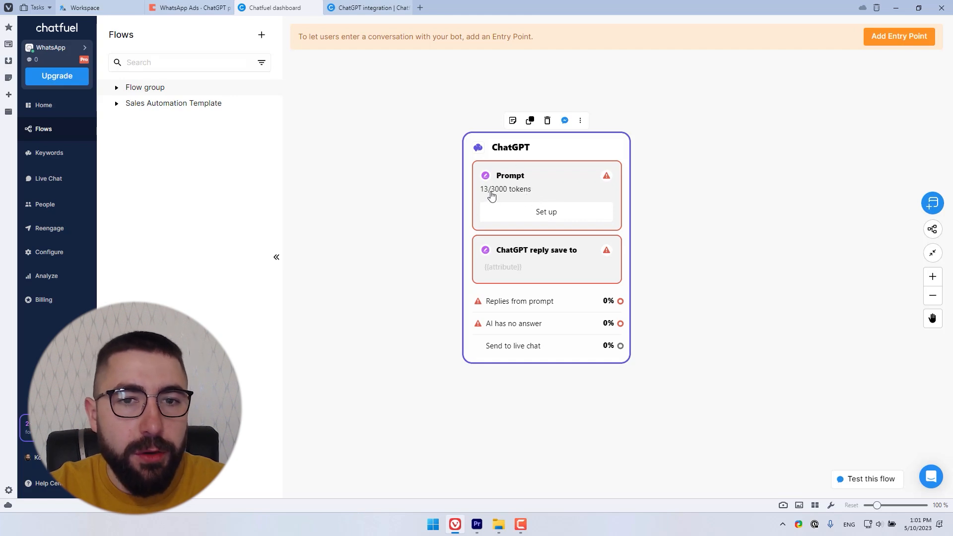
pyautogui.moveTo(530, 199)
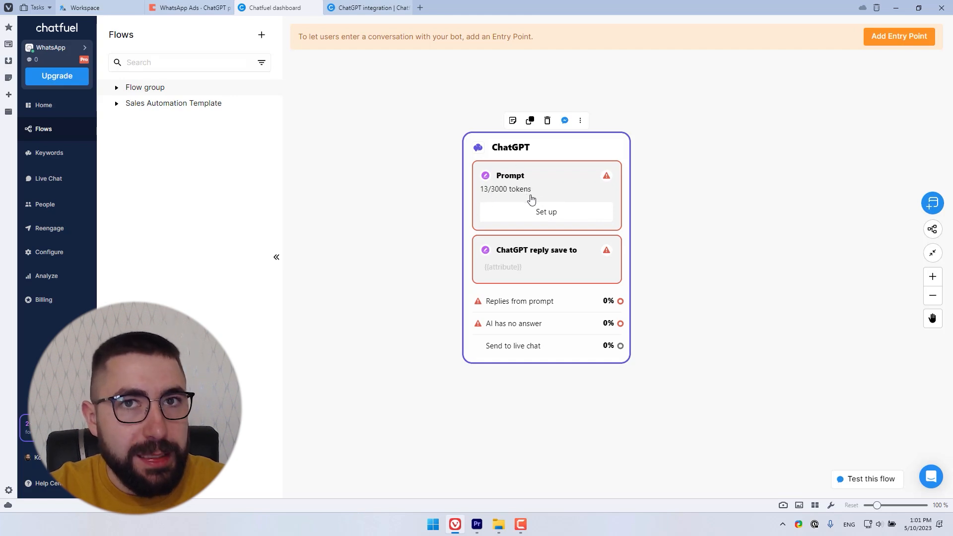
pyautogui.moveTo(492, 199)
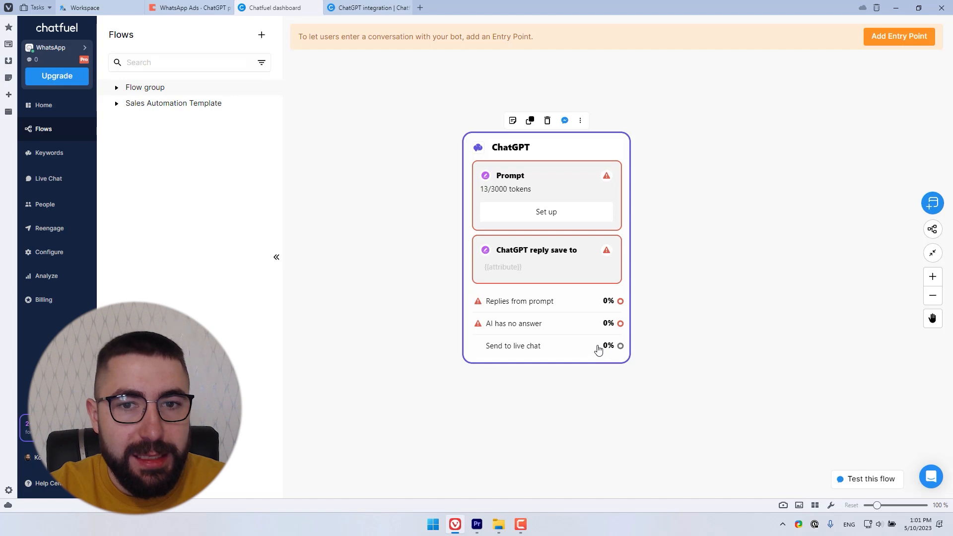
# Open the ChatGPT block's settings, glance at Live chat, and return to Intents.
pyautogui.click(545, 211)
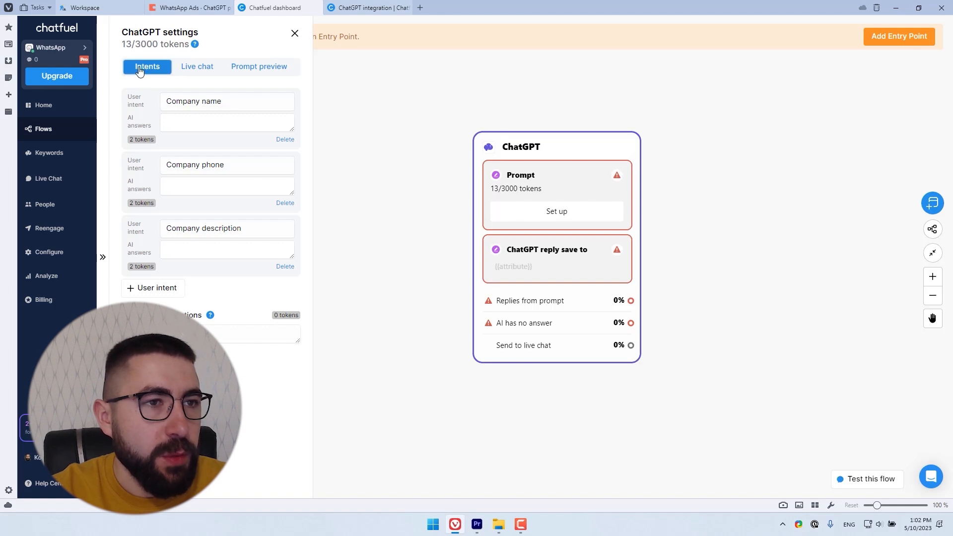
pyautogui.moveTo(196, 66)
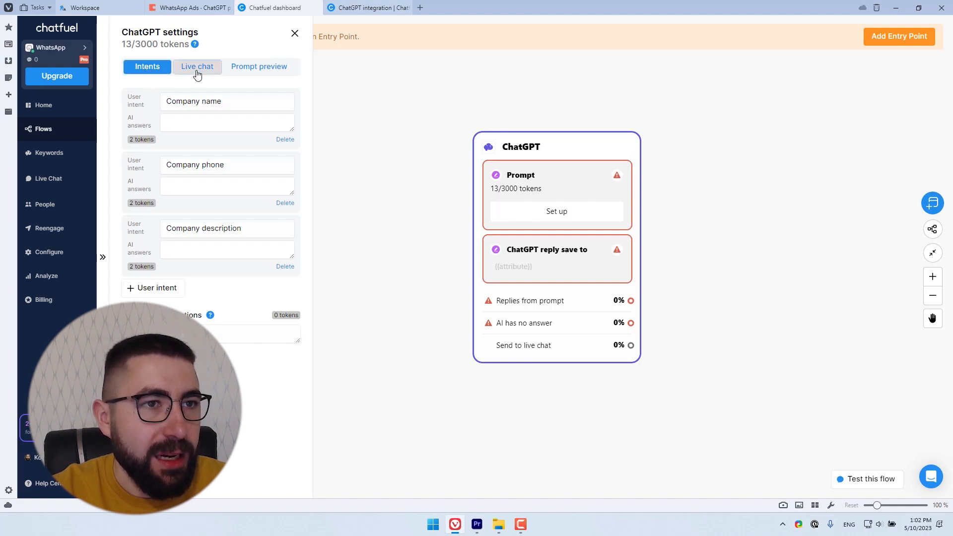
pyautogui.click(259, 66)
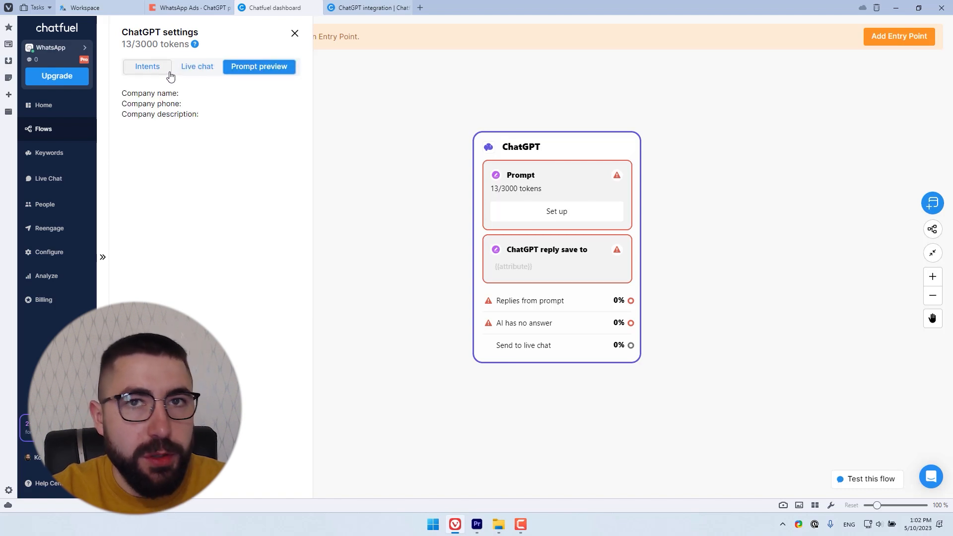
pyautogui.click(147, 66)
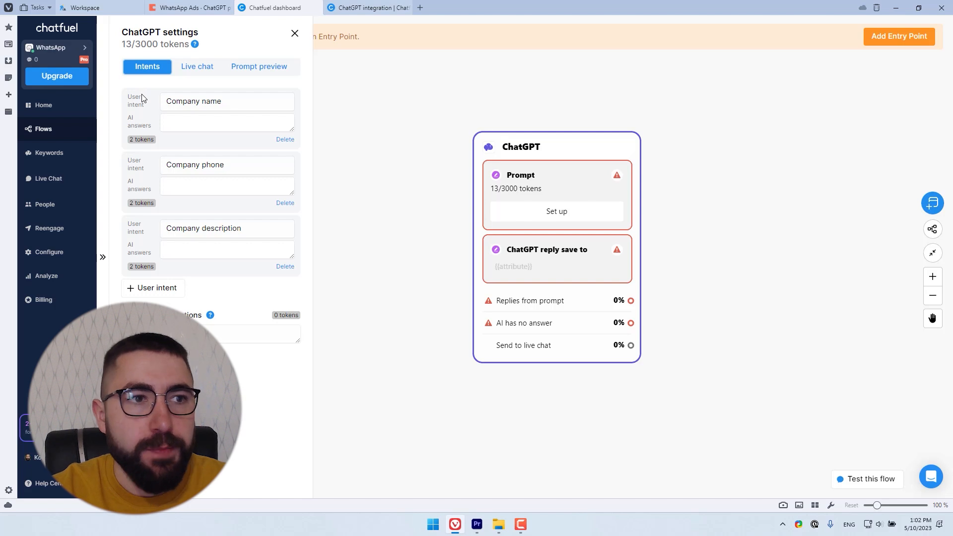
pyautogui.moveTo(152, 288)
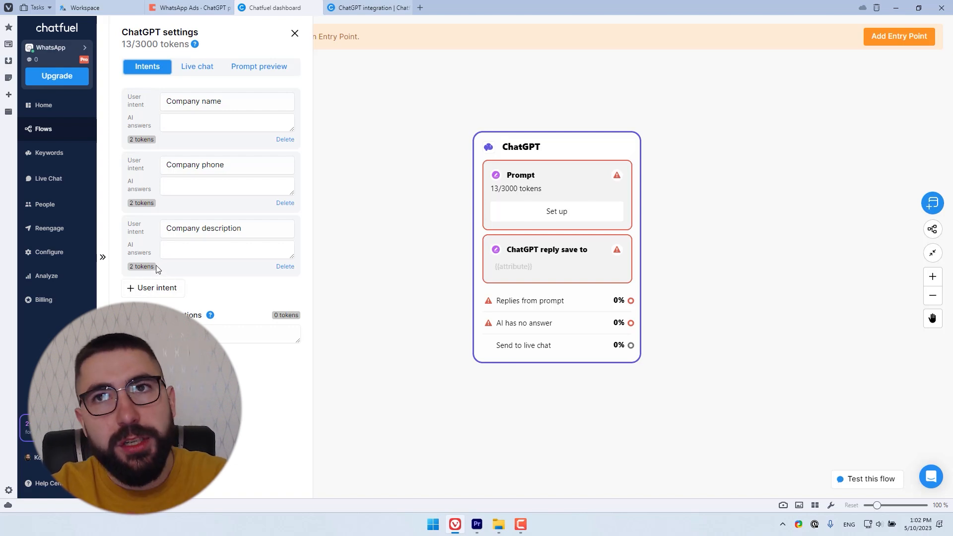
# Answer the Company name intent with 'Floof Nirvana'.
pyautogui.doubleClick(194, 101)
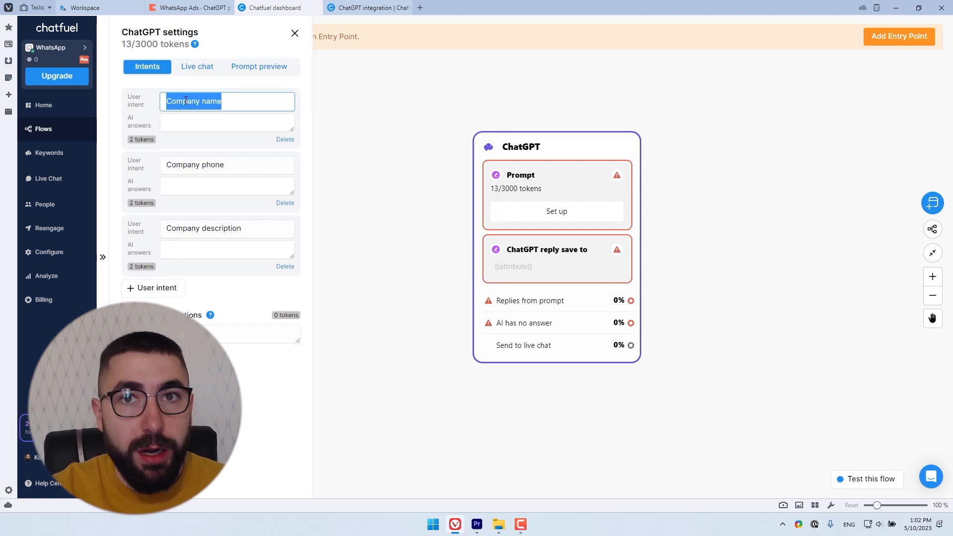
pyautogui.click(227, 165)
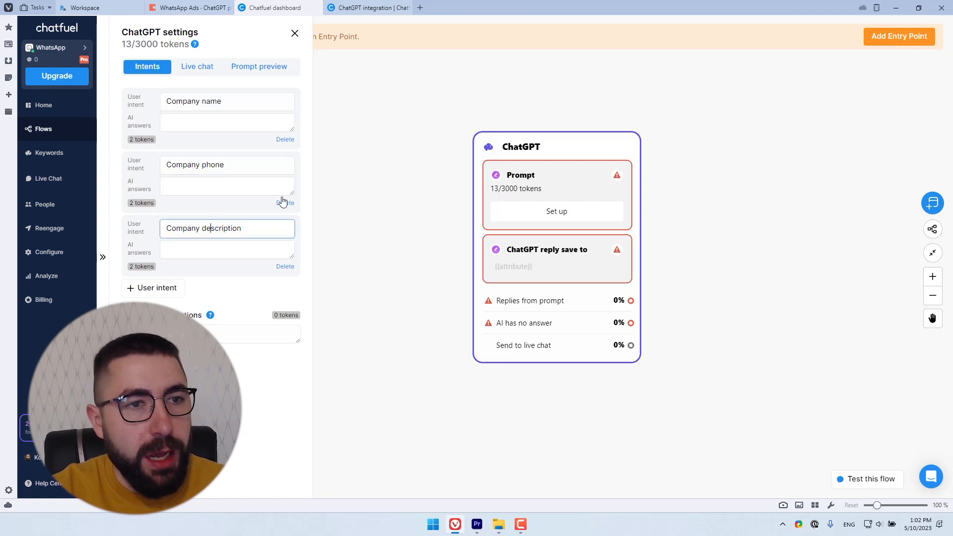
pyautogui.click(226, 122)
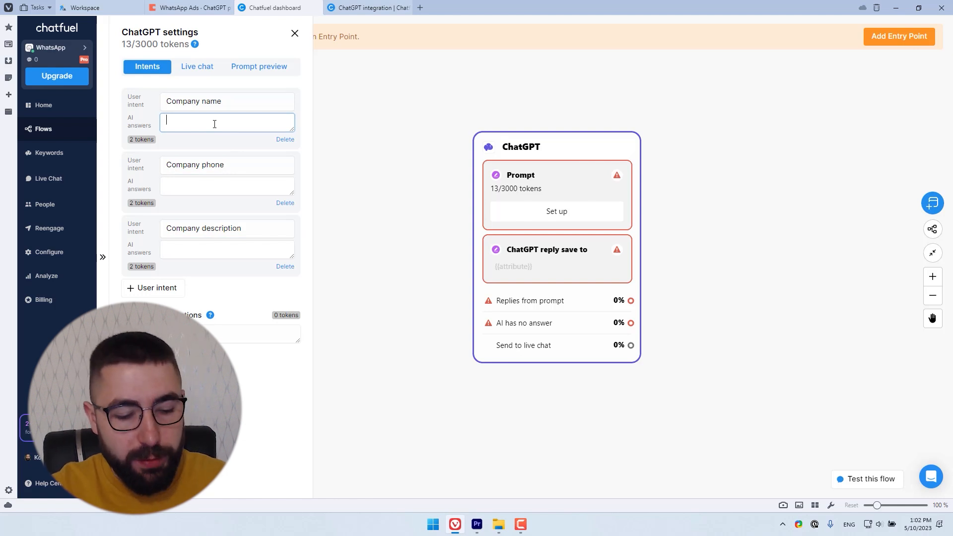
pyautogui.write('Floof')
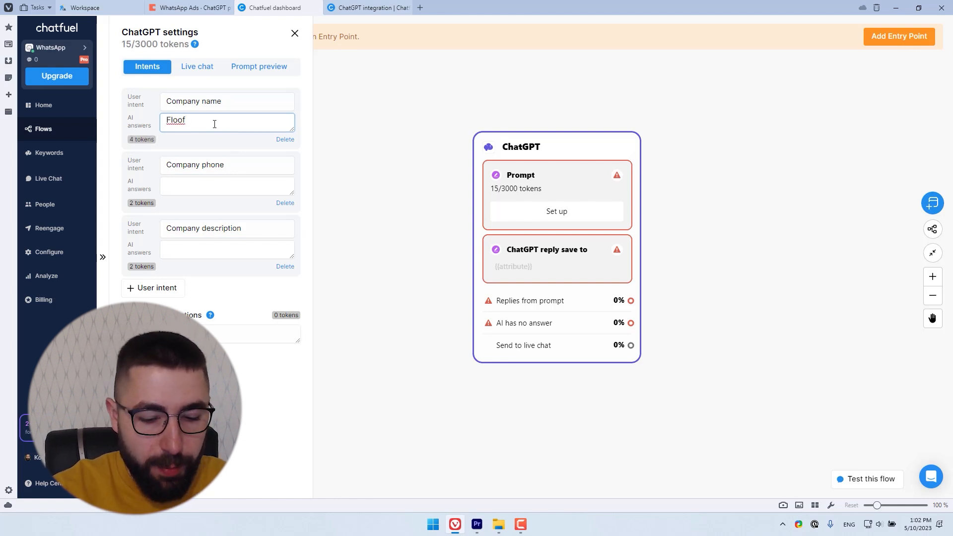
pyautogui.write('Nirvana')
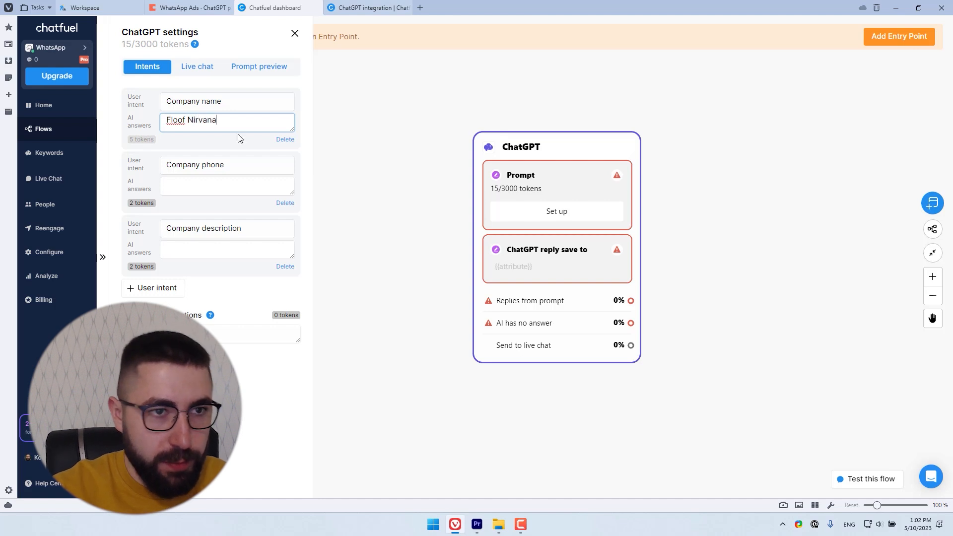
pyautogui.click(226, 185)
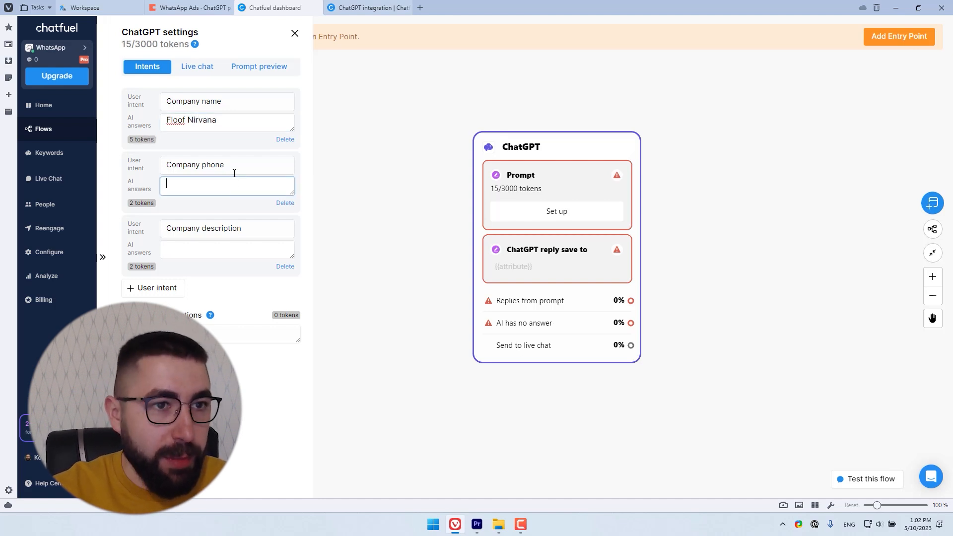
pyautogui.write('093 816 72')
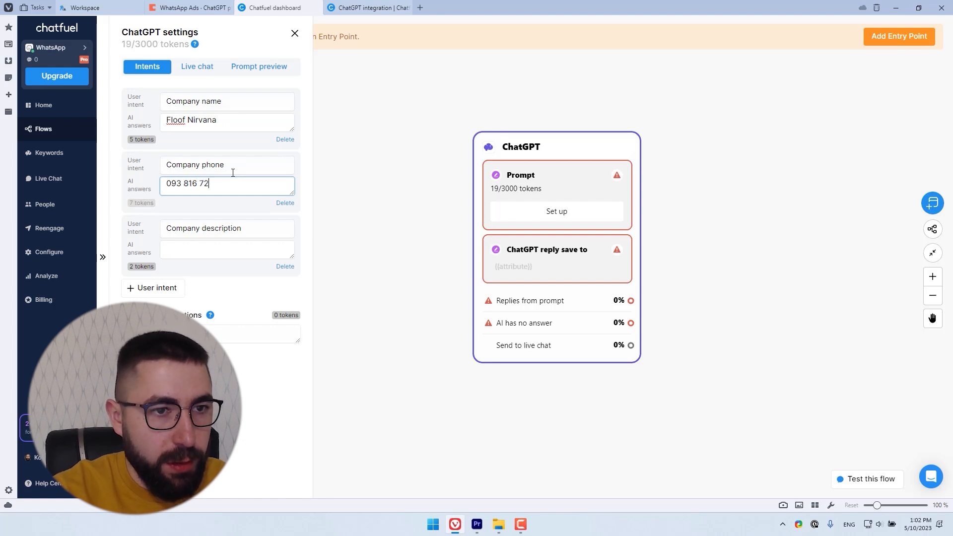
pyautogui.write('5')
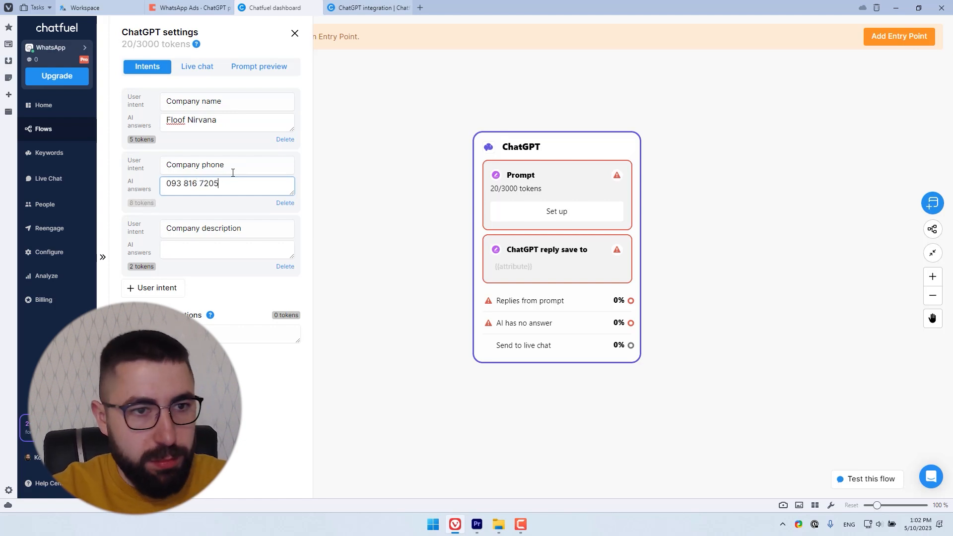
pyautogui.click(227, 249)
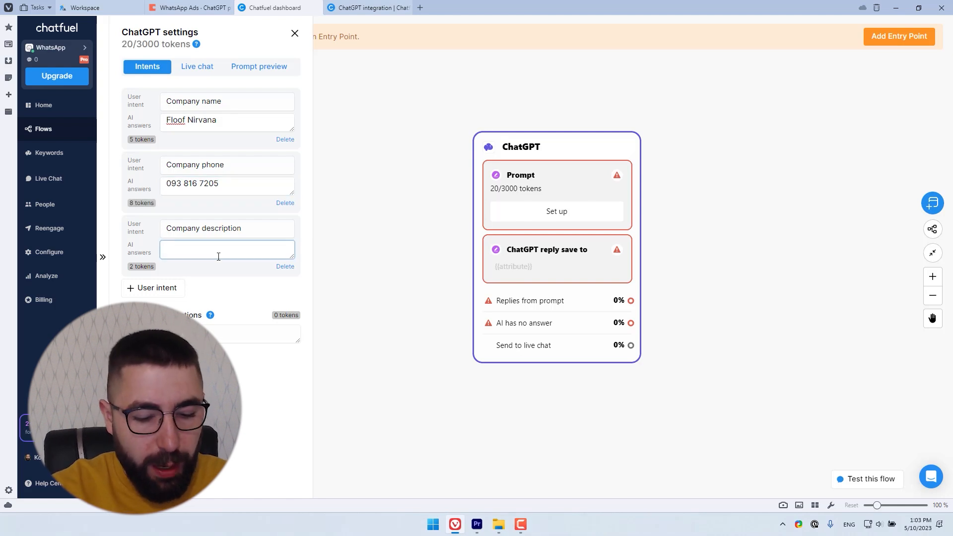
pyautogui.write('This is a pet st')
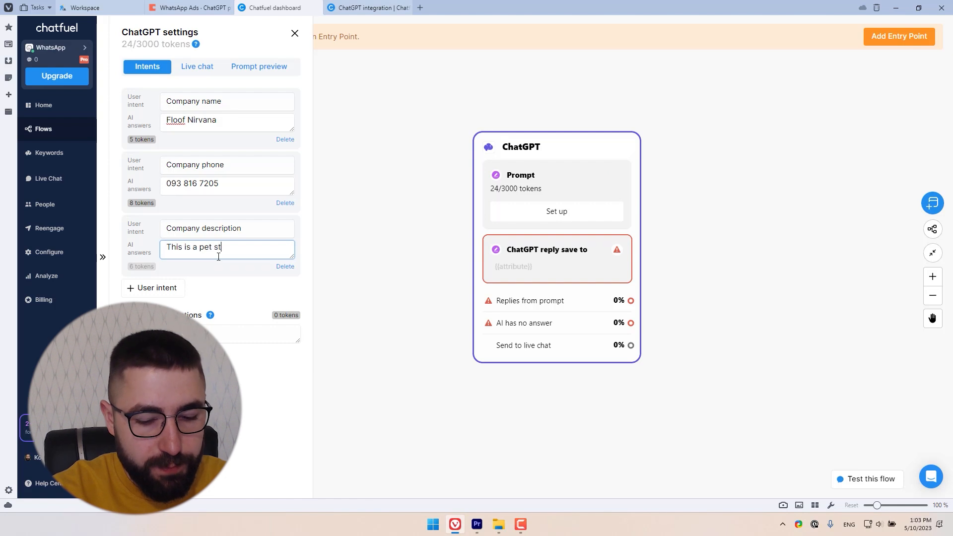
pyautogui.write('ore.')
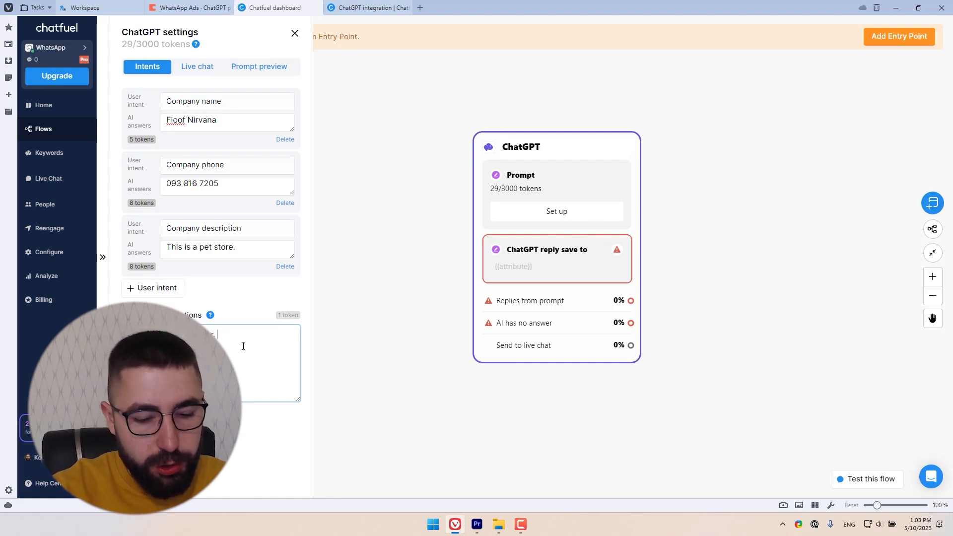
# Type the AI instructions: use pet slang and keep sentences short.
pyautogui.write('Use')
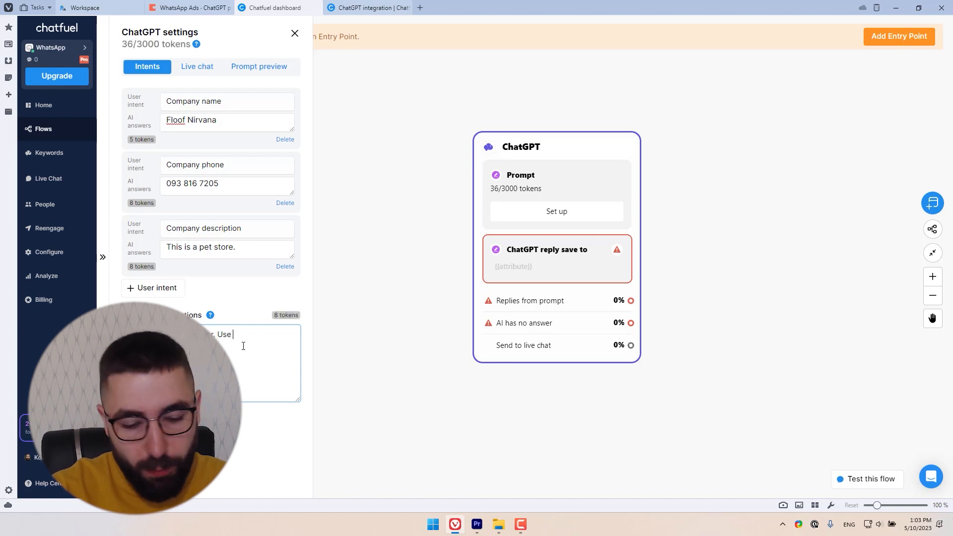
pyautogui.write('pet')
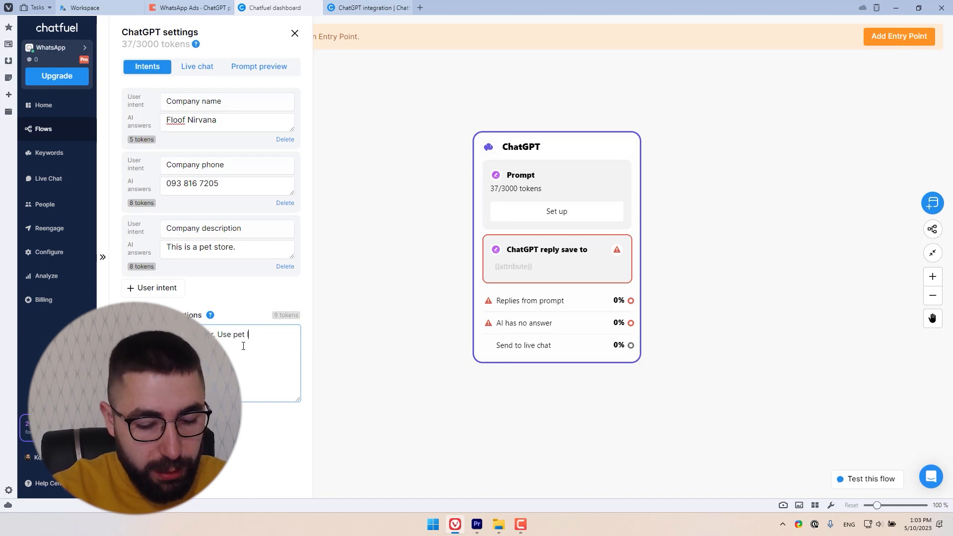
pyautogui.write('slang, use')
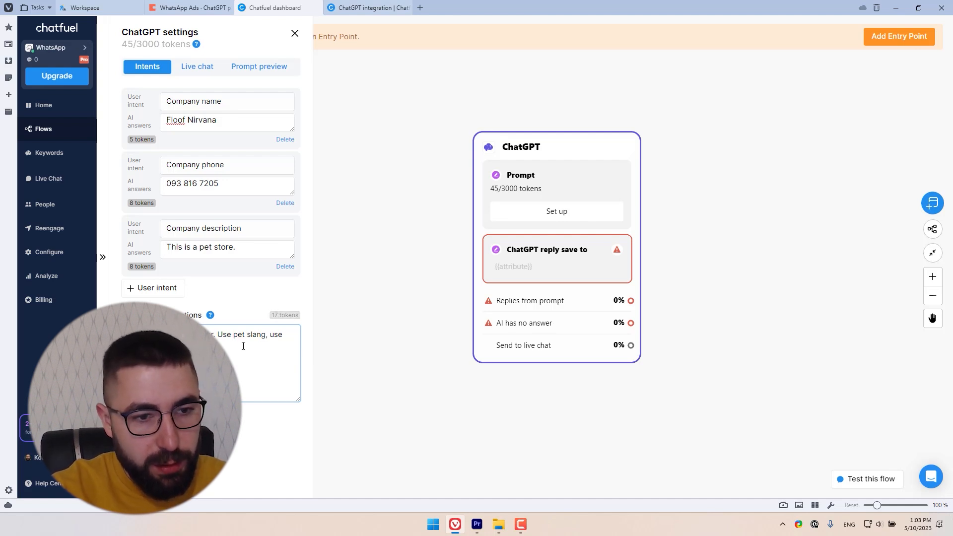
pyautogui.write('and')
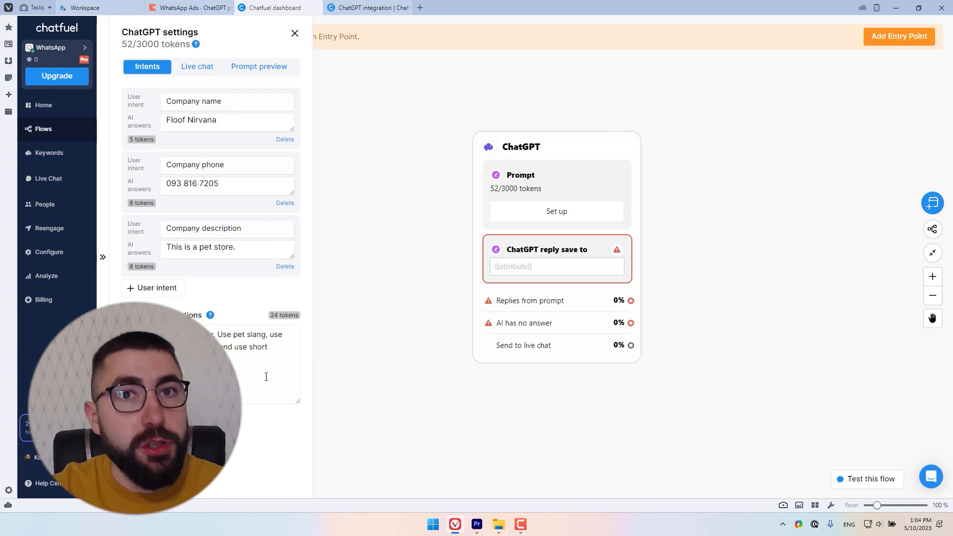
pyautogui.moveTo(291, 329)
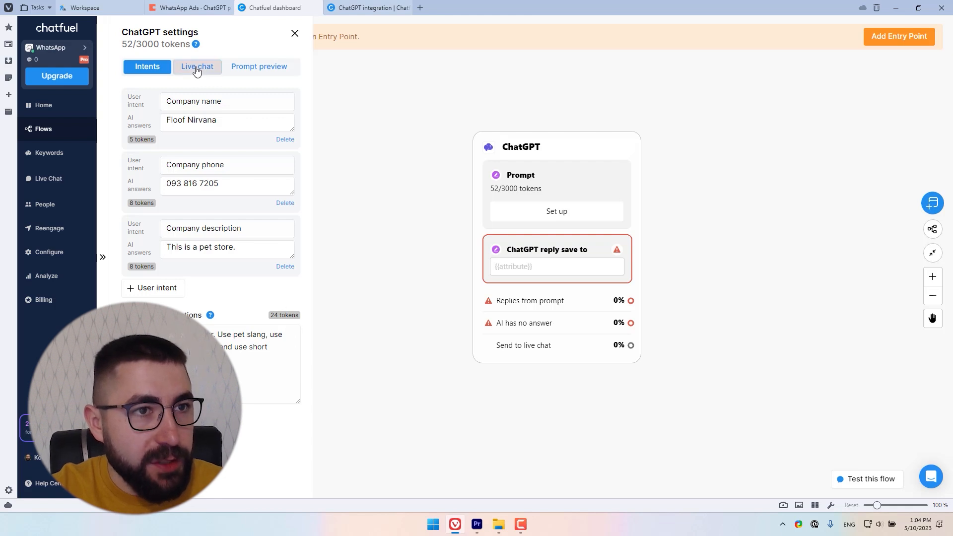
# Review the Live chat handoff instructions, then view the Prompt preview.
pyautogui.click(197, 67)
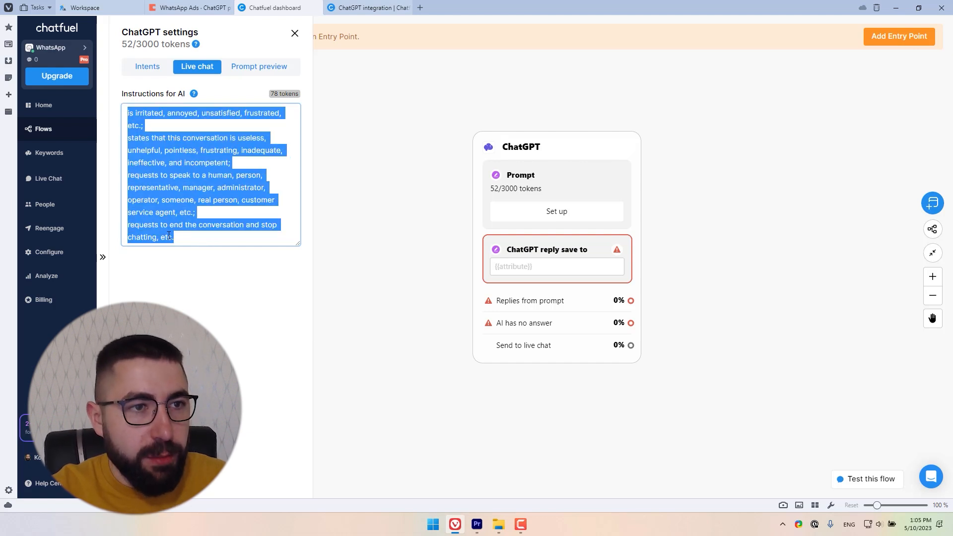
pyautogui.click(200, 231)
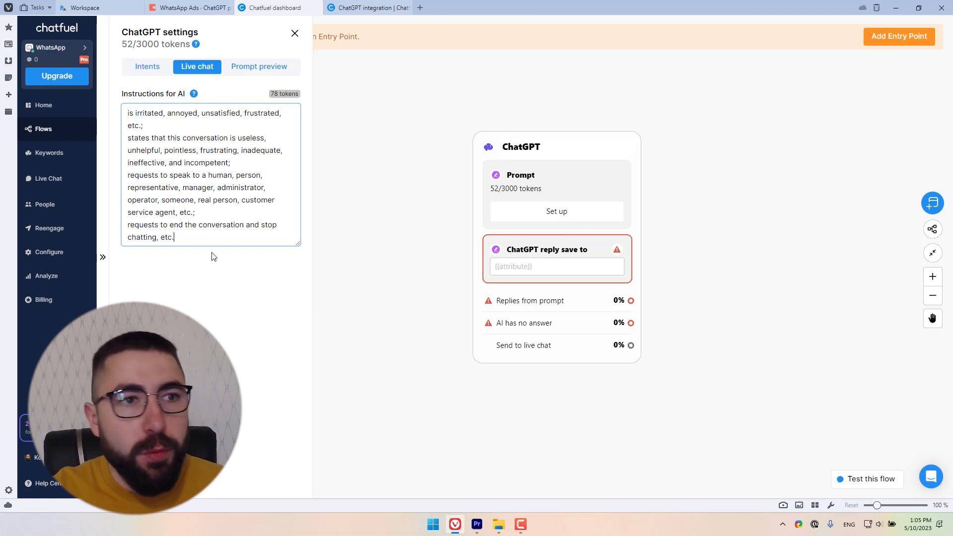
pyautogui.click(259, 67)
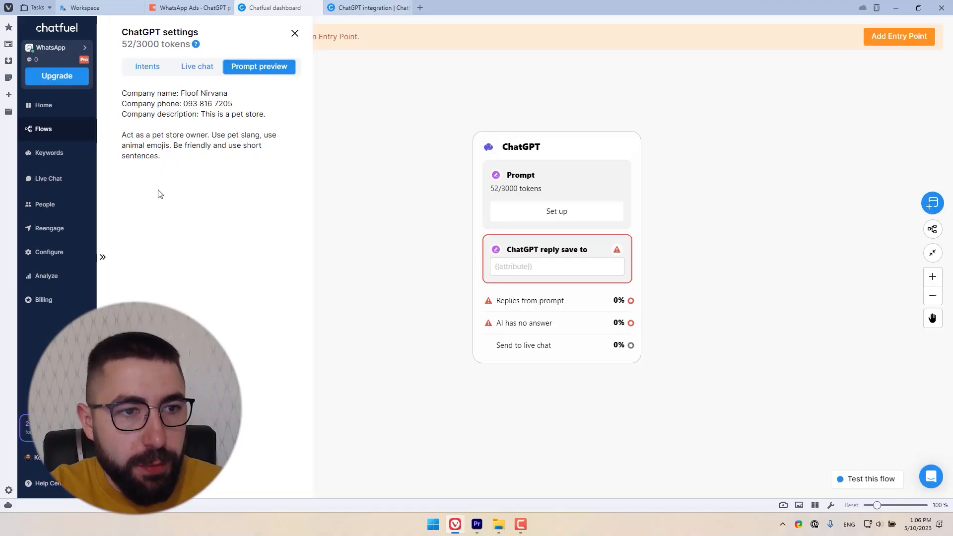
# Check the live chat instructions again and return to the 52-token prompt preview.
pyautogui.click(196, 67)
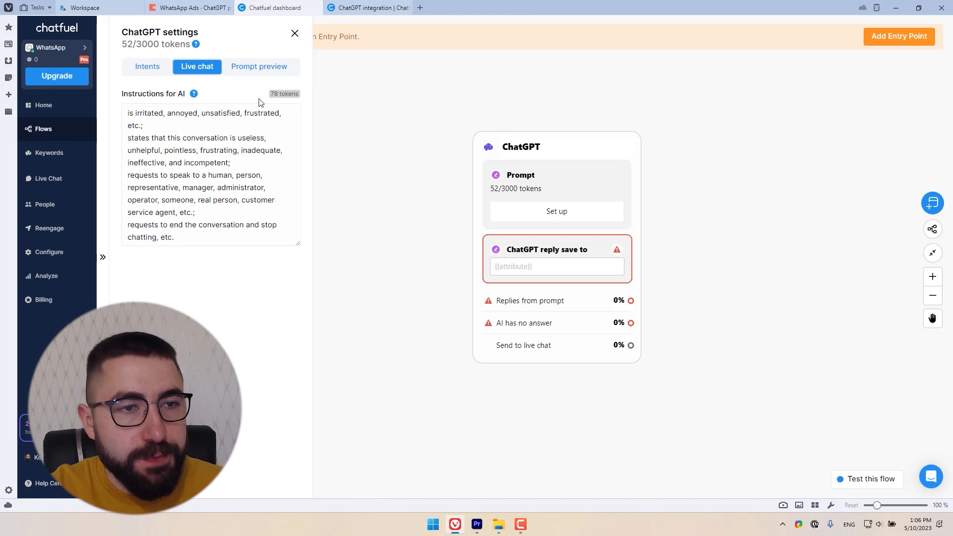
pyautogui.moveTo(259, 66)
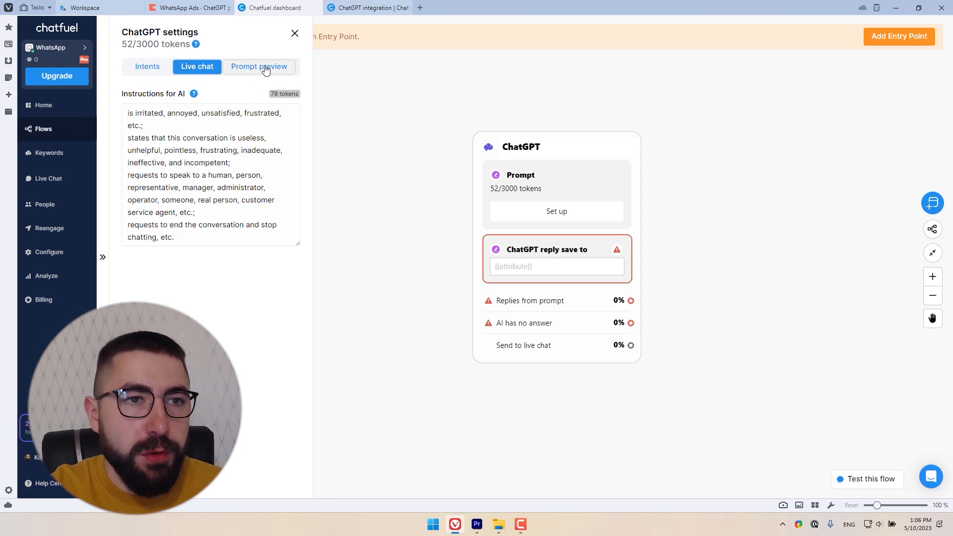
pyautogui.click(259, 67)
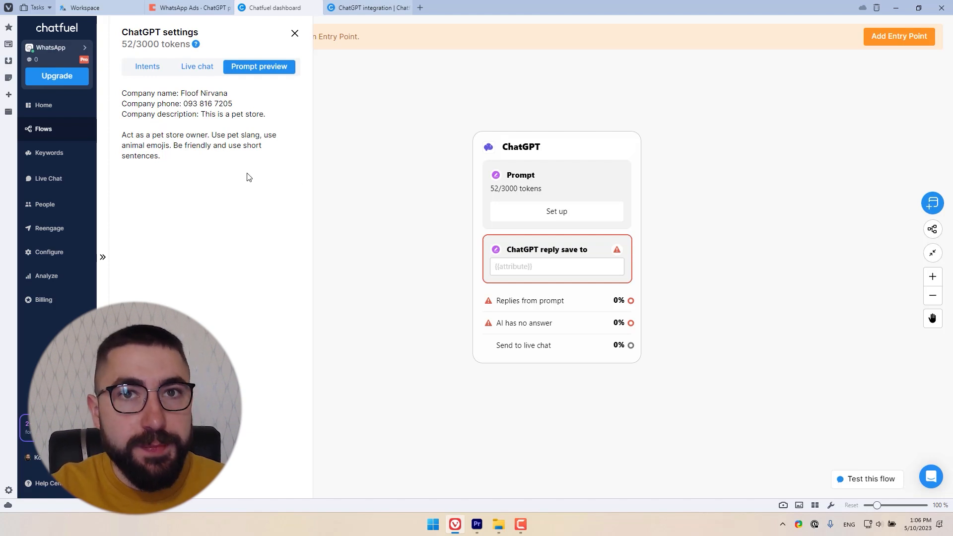
# Close the ChatGPT settings panel back to the canvas.
pyautogui.click(147, 66)
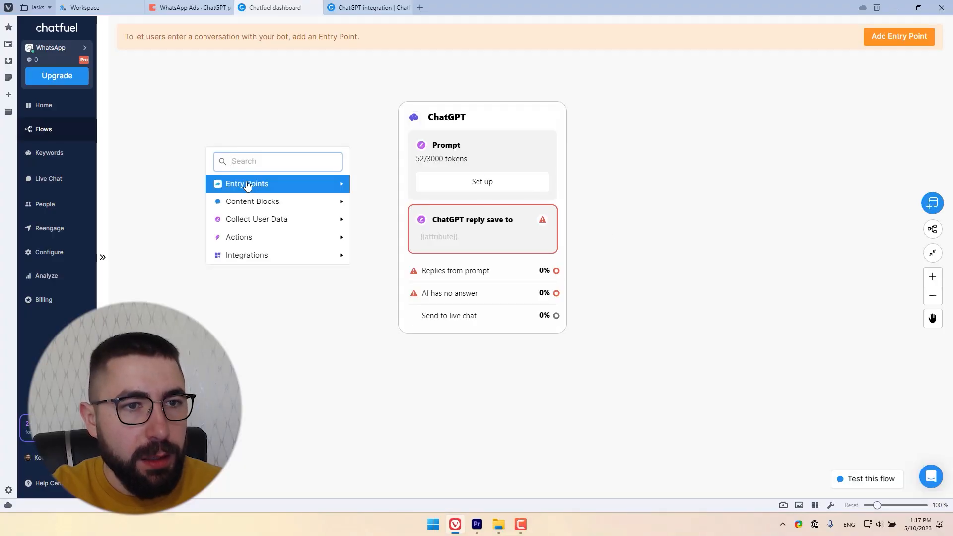
# Add a 'Chat launched by new user' entry point and connect it to the ChatGPT block.
pyautogui.click(247, 184)
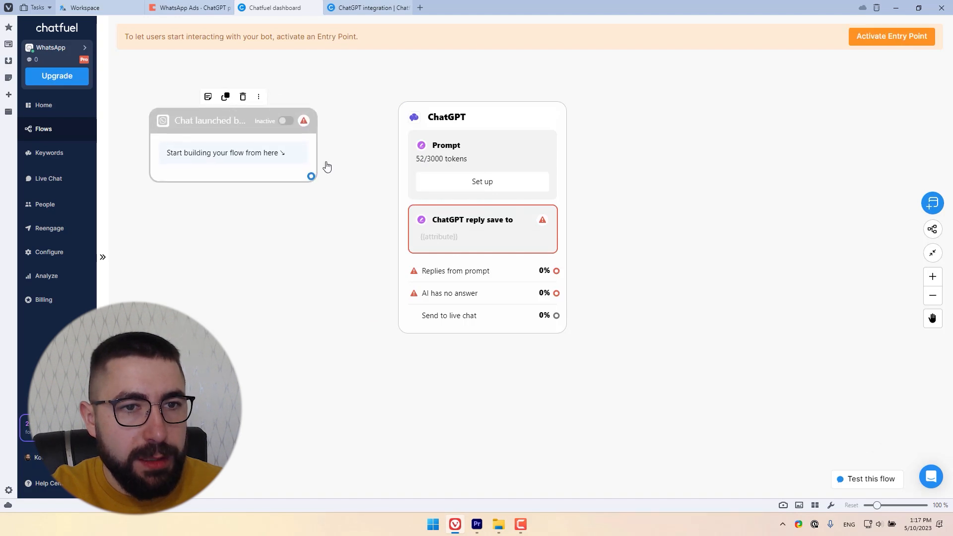
pyautogui.moveTo(310, 177); pyautogui.dragTo(389, 112)
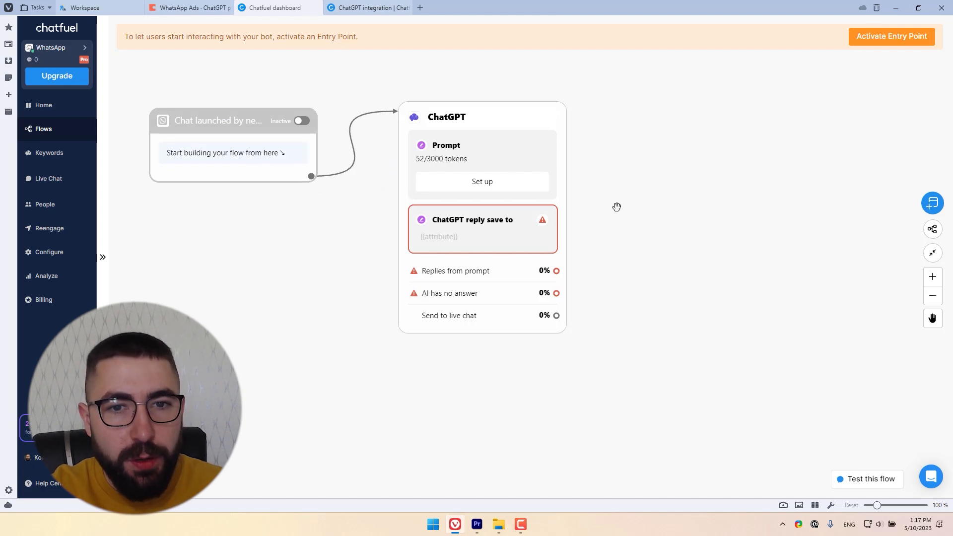
# Briefly open and close the ChatGPT block's settings.
pyautogui.click(483, 163)
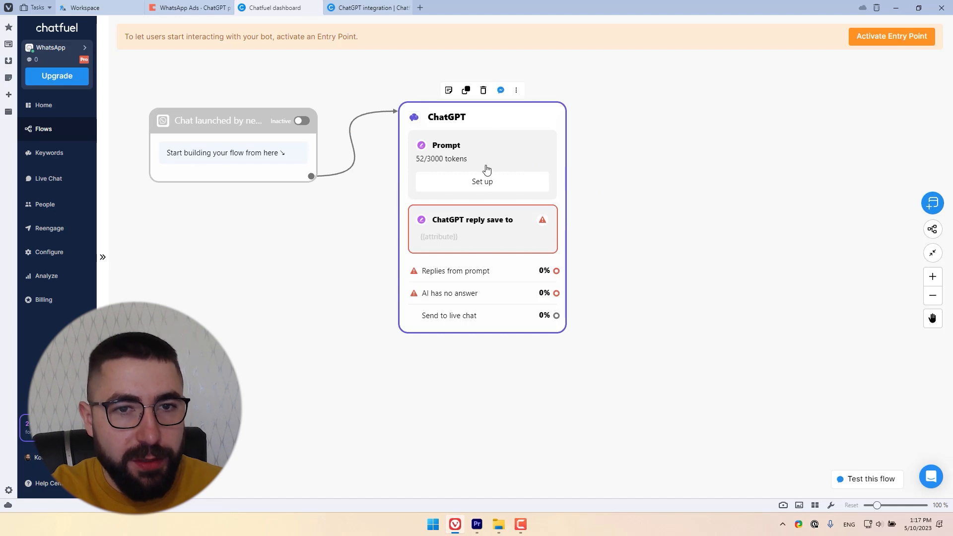
pyautogui.click(482, 180)
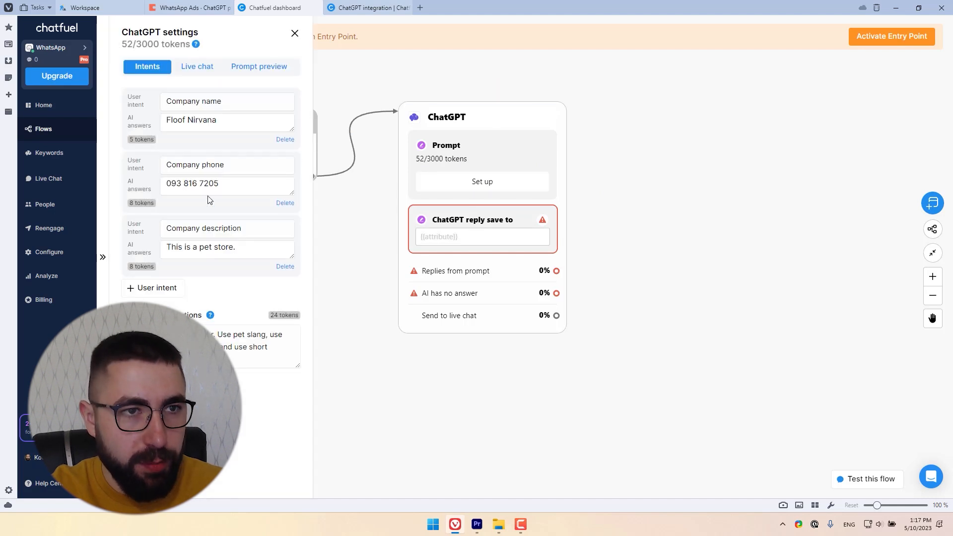
pyautogui.click(295, 34)
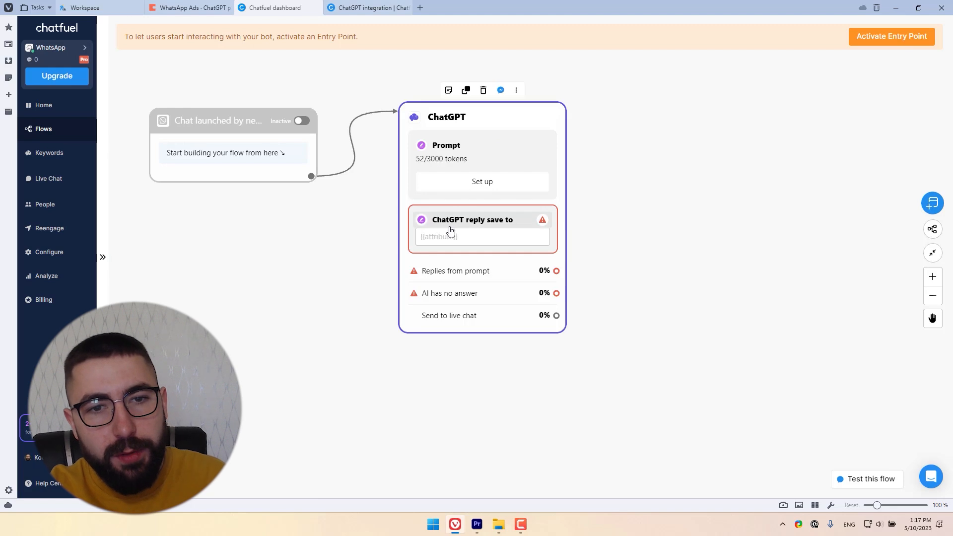
# Save the ChatGPT block's replies to the 'AI talk' attribute and return to the flow.
pyautogui.click(483, 236)
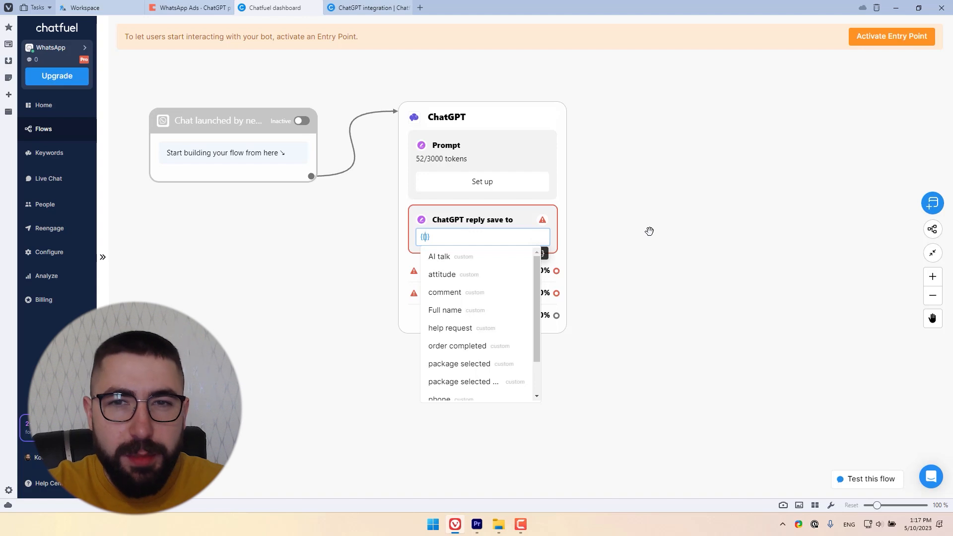
pyautogui.write('AI')
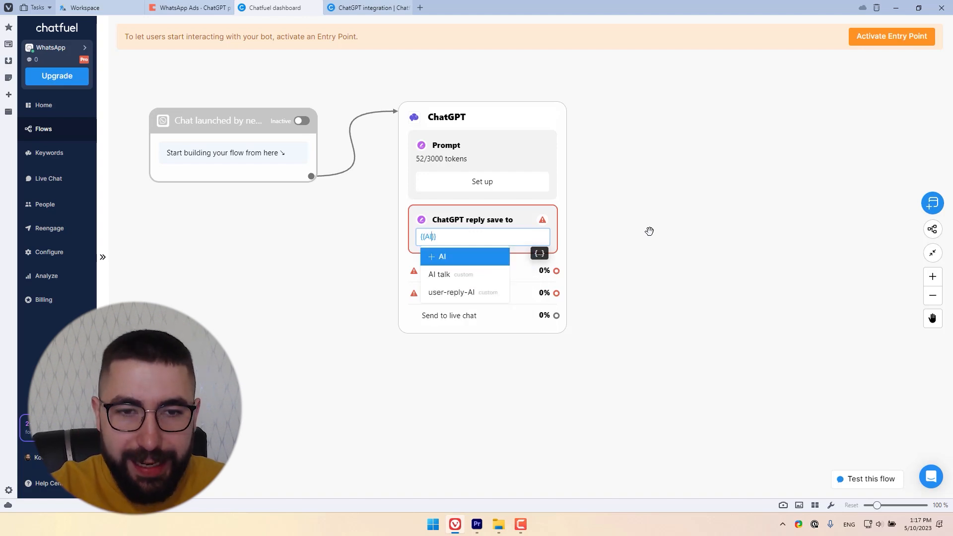
pyautogui.write('ta')
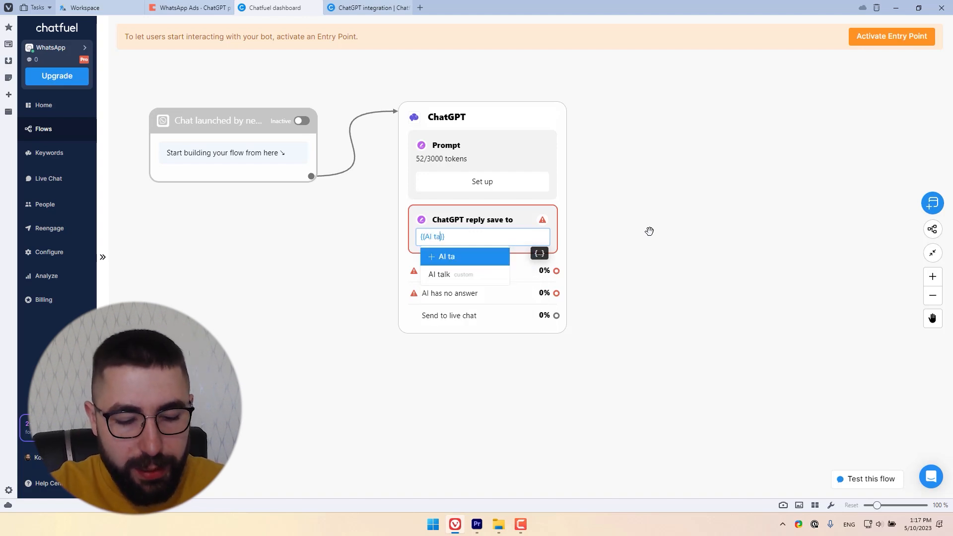
pyautogui.click(437, 274)
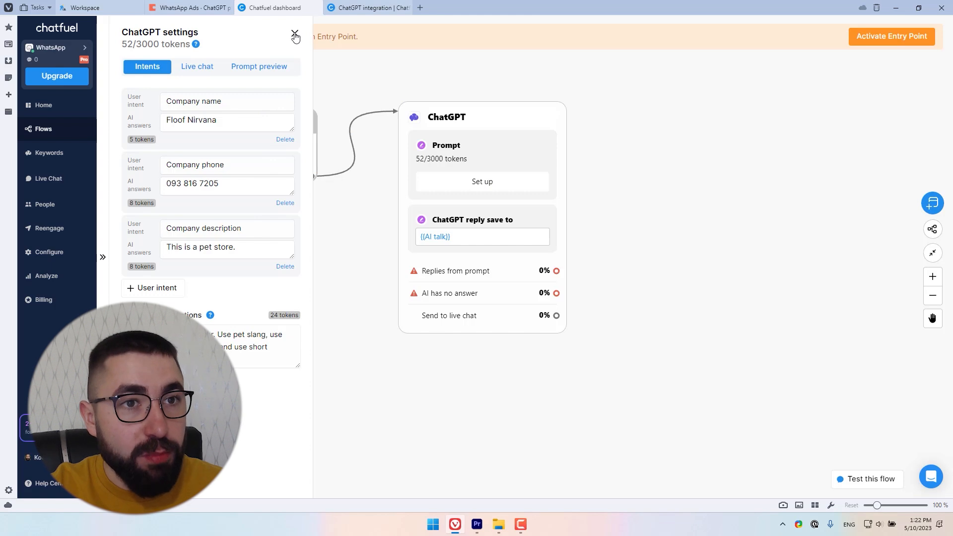
pyautogui.click(295, 34)
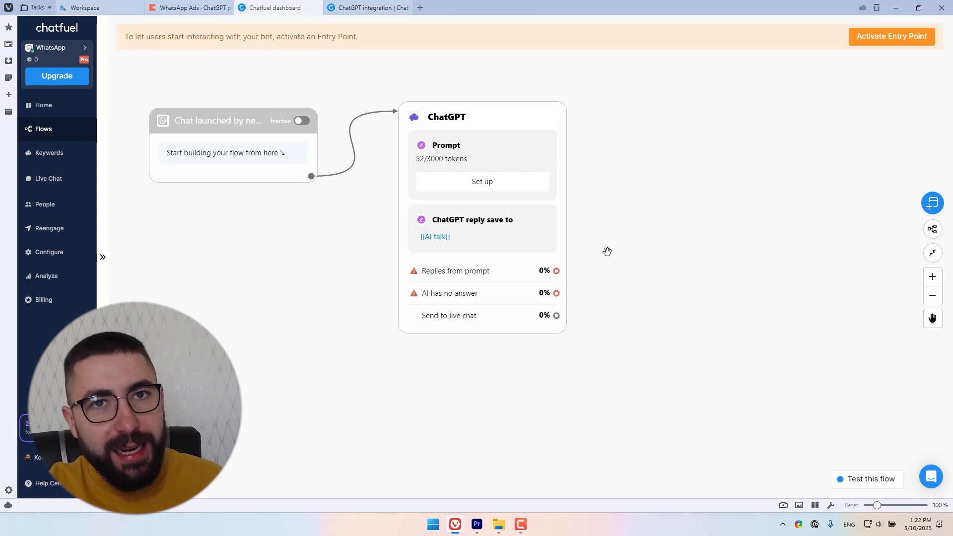
pyautogui.moveTo(582, 259)
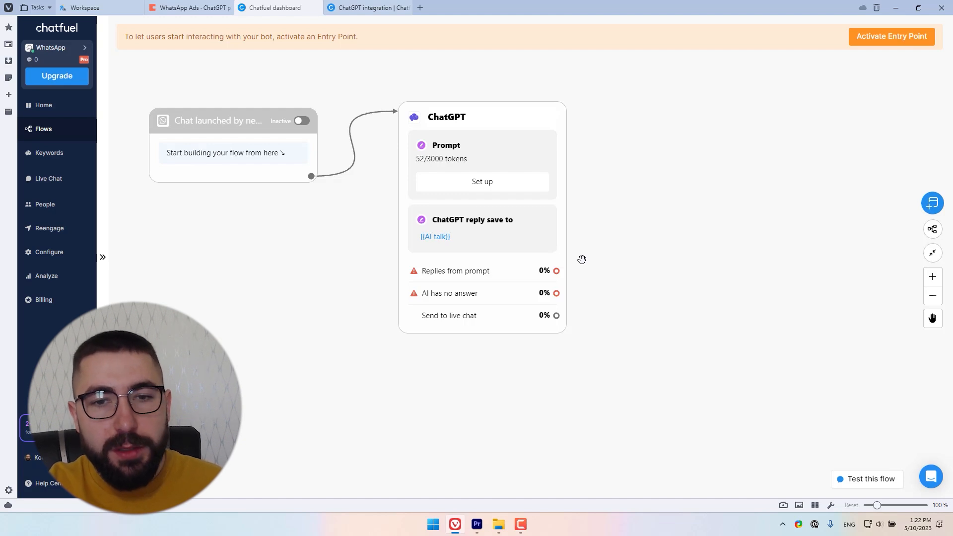
pyautogui.moveTo(636, 150)
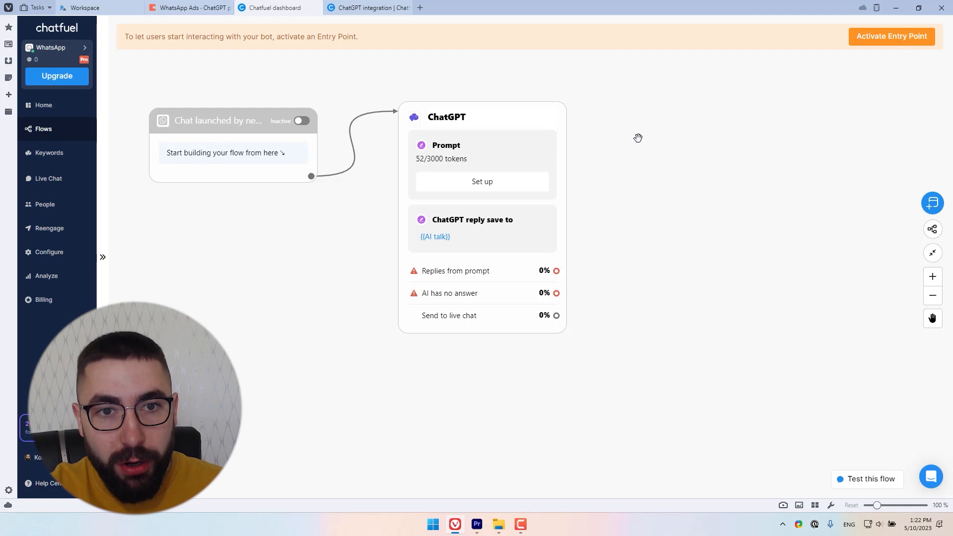
# Make the Send Message block's Collect Answers card save replies to the user-reply-AI attribute.
pyautogui.click(637, 137)
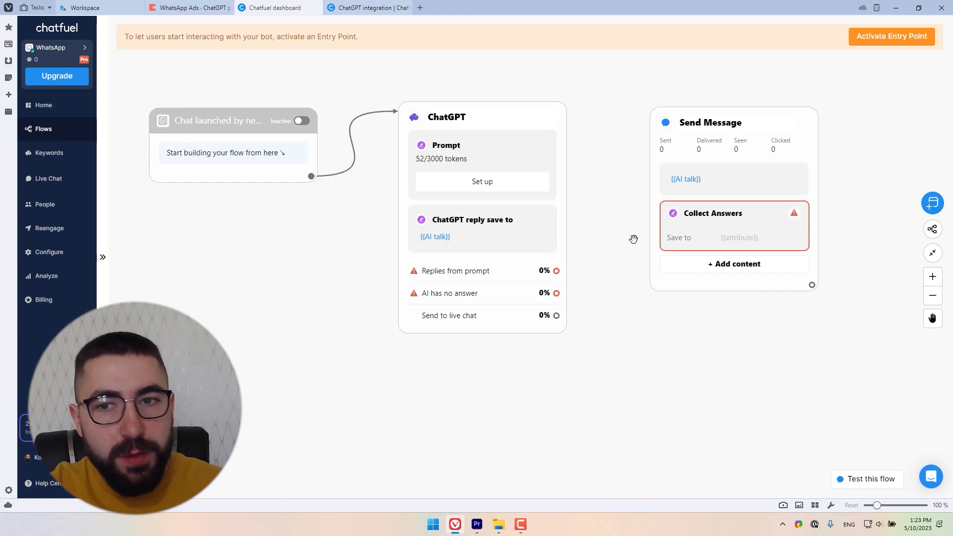
pyautogui.click(712, 214)
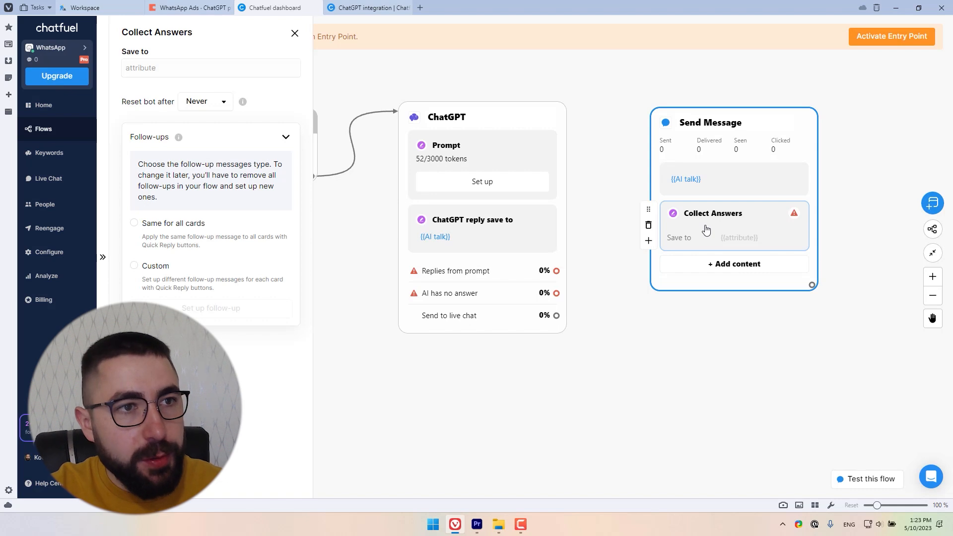
pyautogui.click(209, 68)
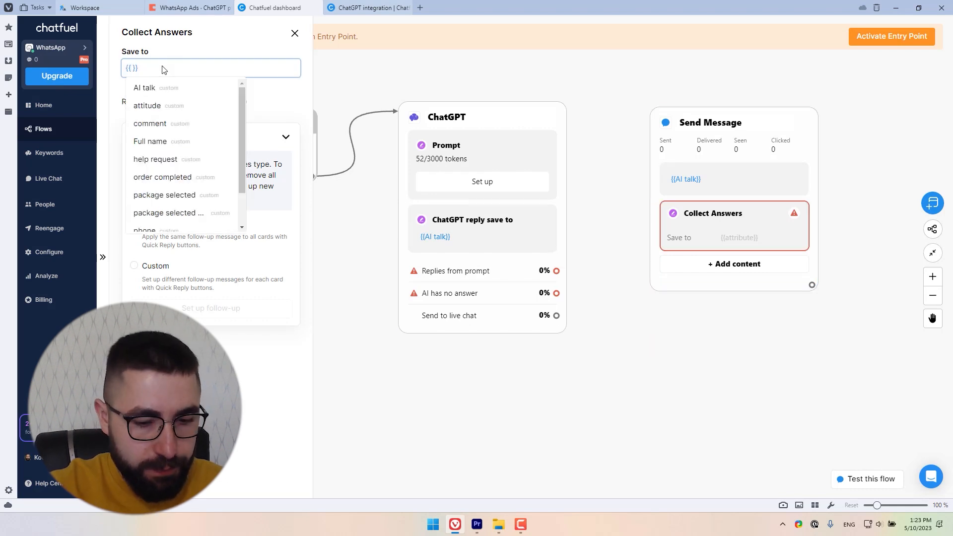
pyautogui.write('user')
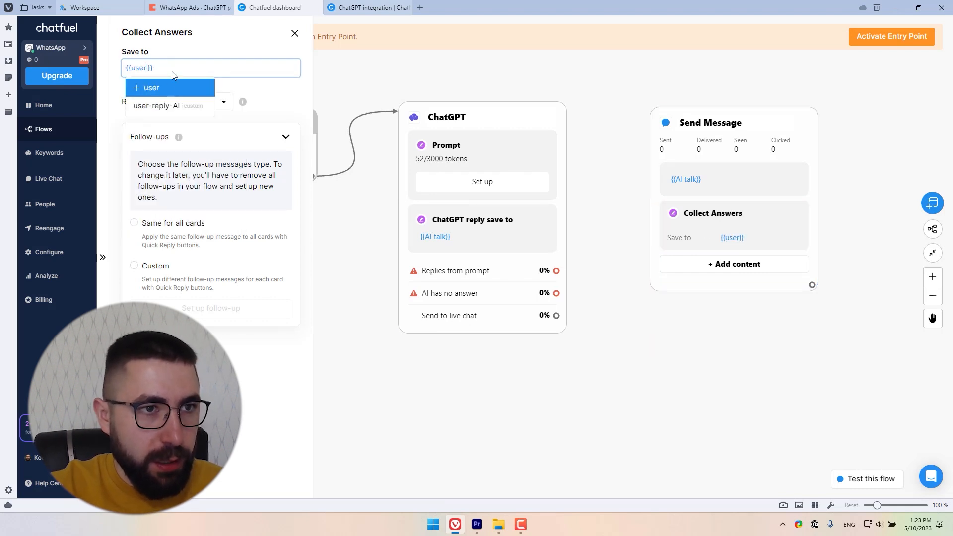
pyautogui.moveTo(156, 105)
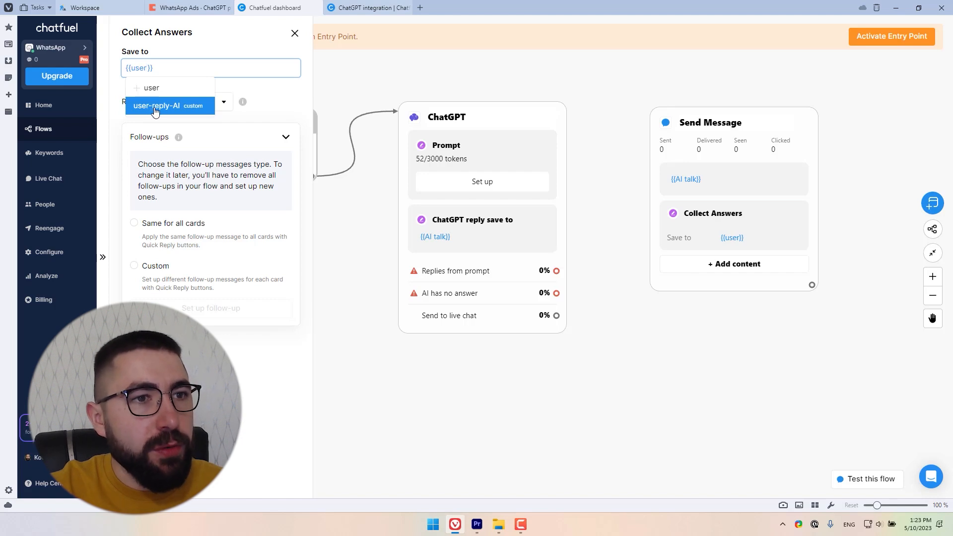
pyautogui.click(156, 105)
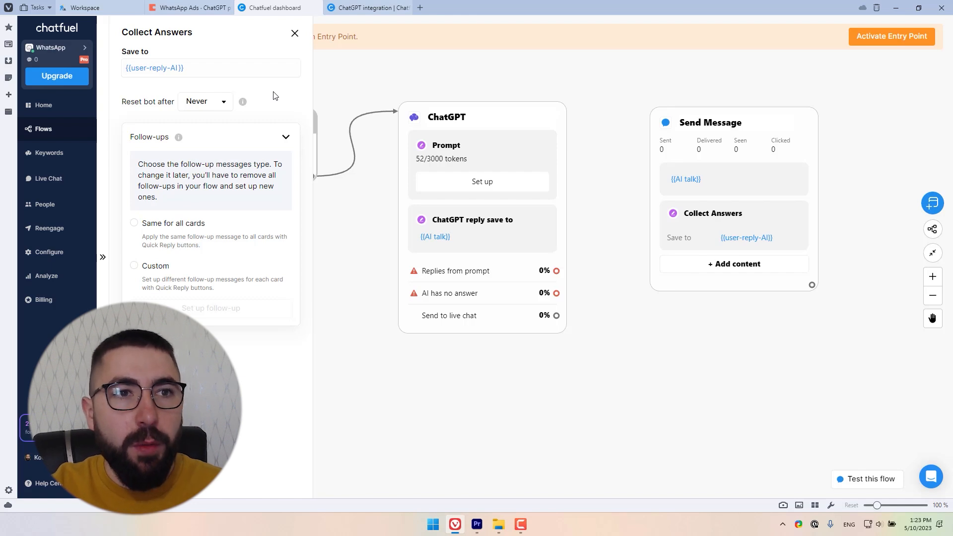
pyautogui.click(295, 34)
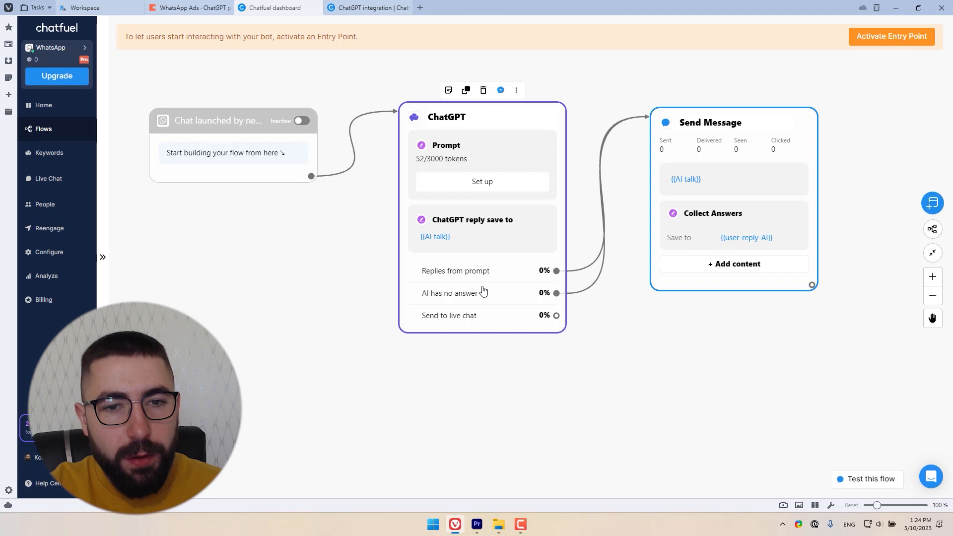
pyautogui.moveTo(476, 293)
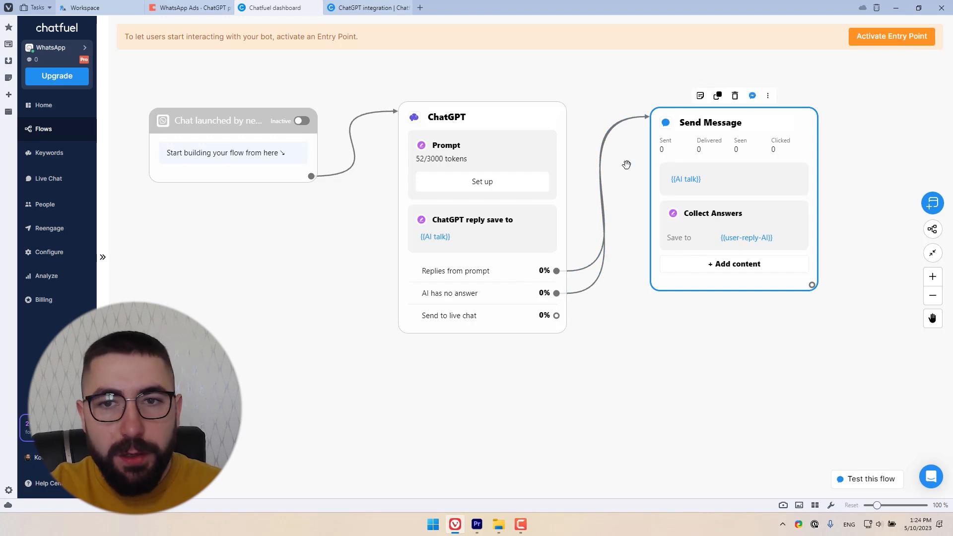
pyautogui.moveTo(643, 173)
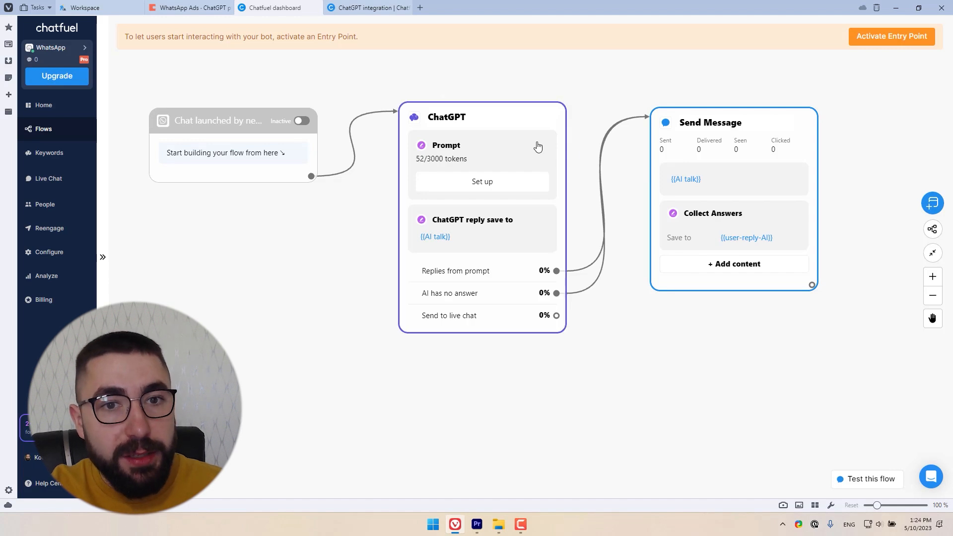
pyautogui.moveTo(588, 168)
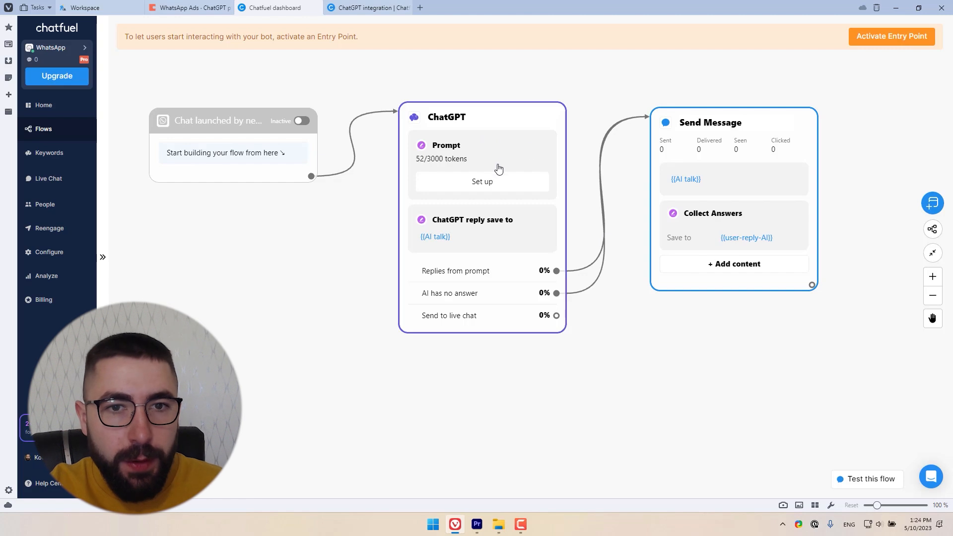
# Reopen the ChatGPT block's settings listing the three company intents.
pyautogui.click(482, 180)
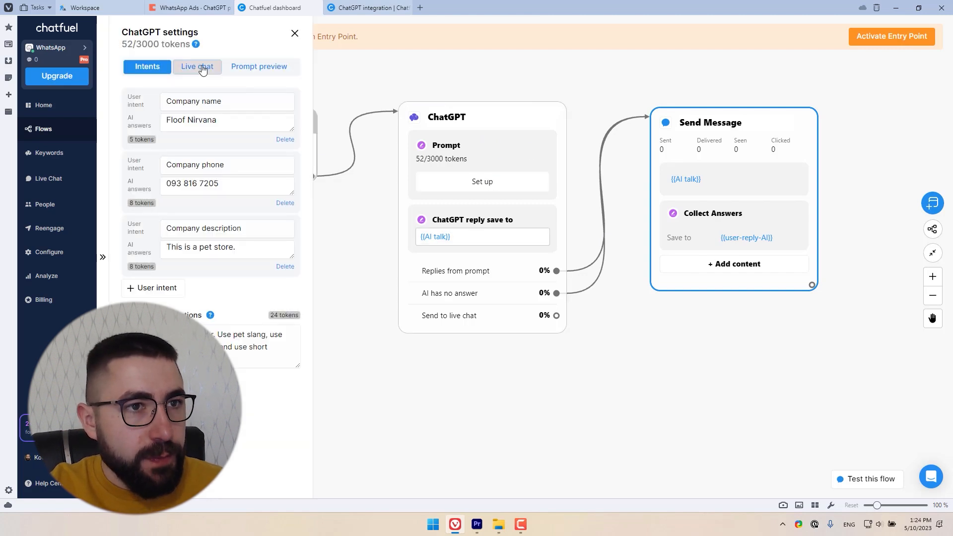
# Review the live-chat handoff instructions, then give the 'Send to live chat' outcome a new Live Chat action block.
pyautogui.click(197, 67)
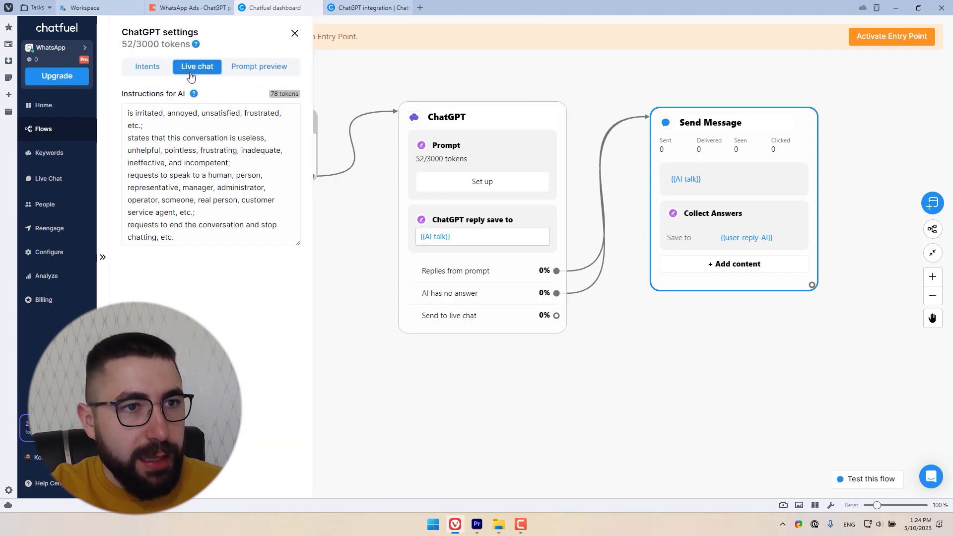
pyautogui.click(295, 34)
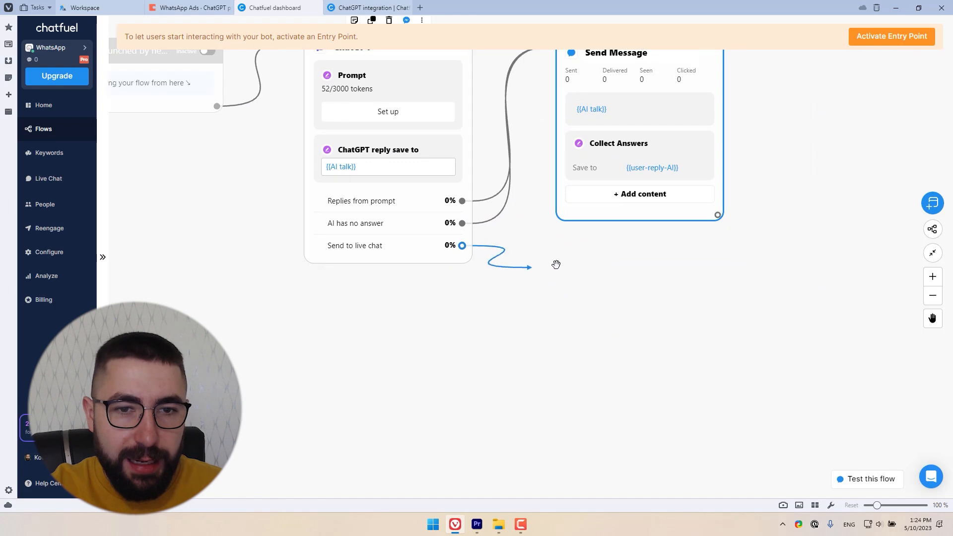
pyautogui.click(461, 245)
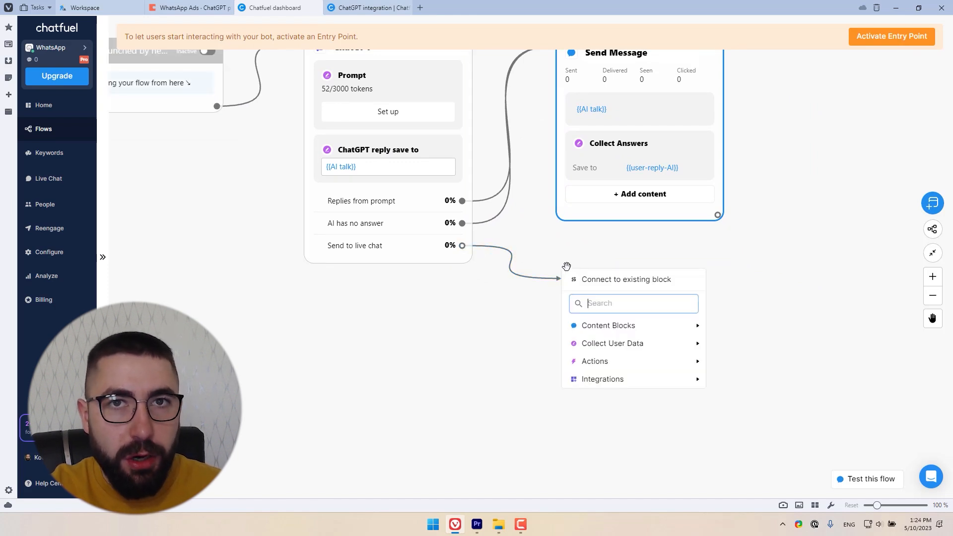
pyautogui.moveTo(607, 325)
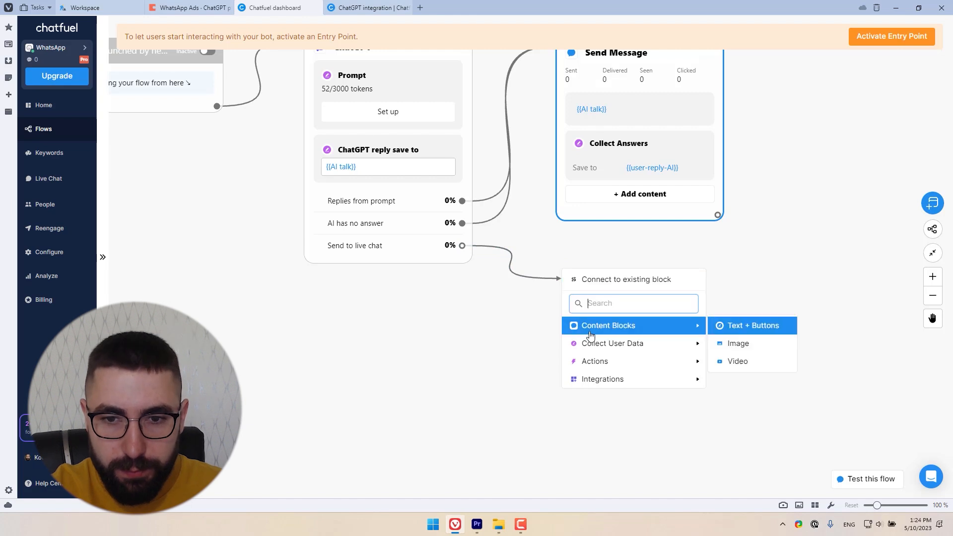
pyautogui.moveTo(595, 361)
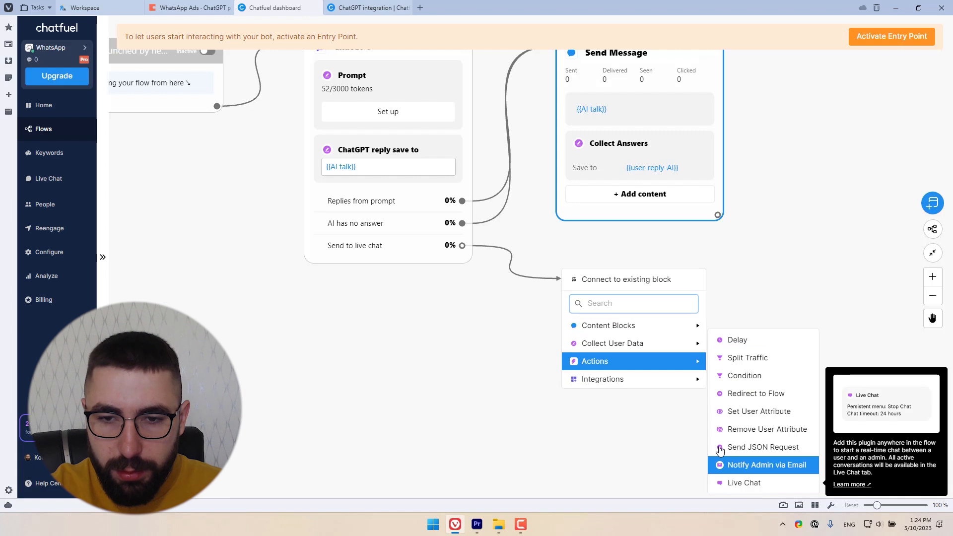
pyautogui.write('chat')
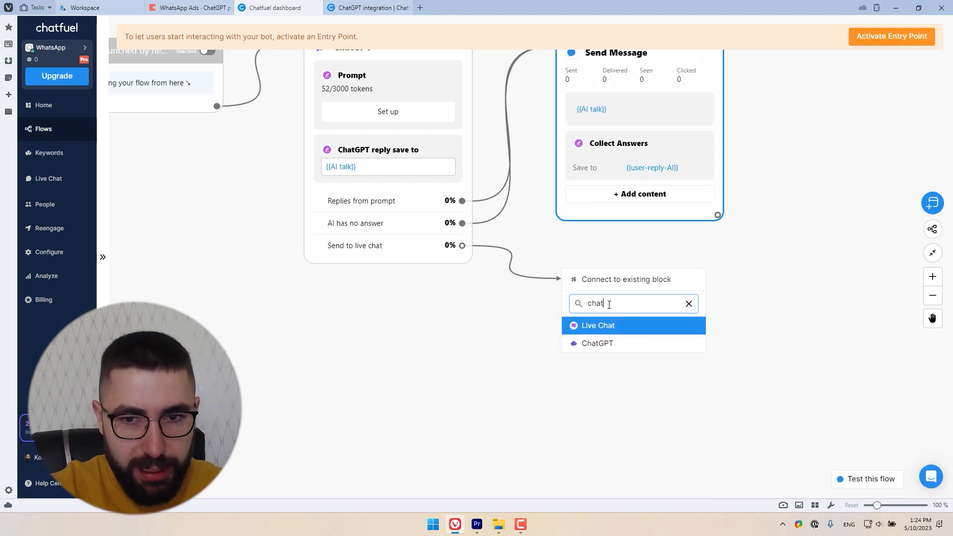
pyautogui.click(598, 325)
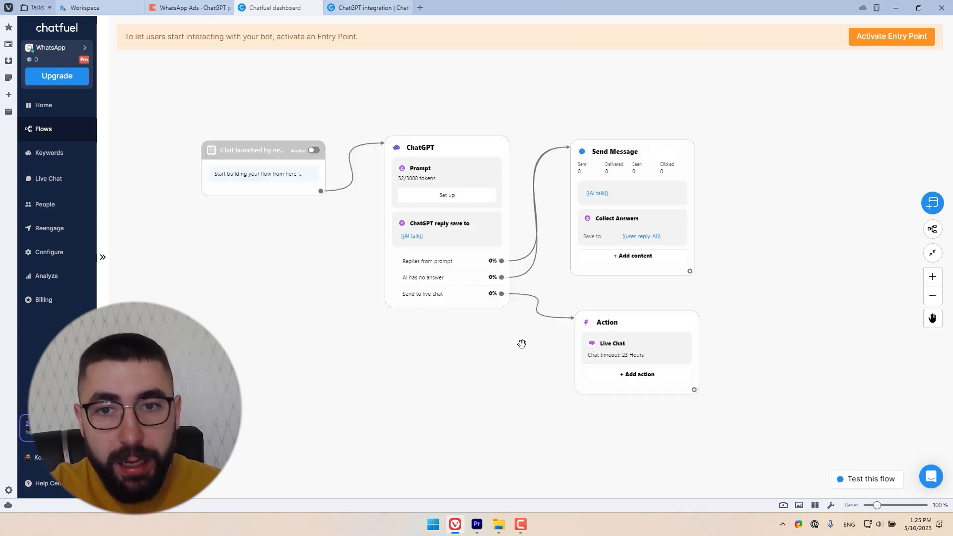
pyautogui.click(623, 319)
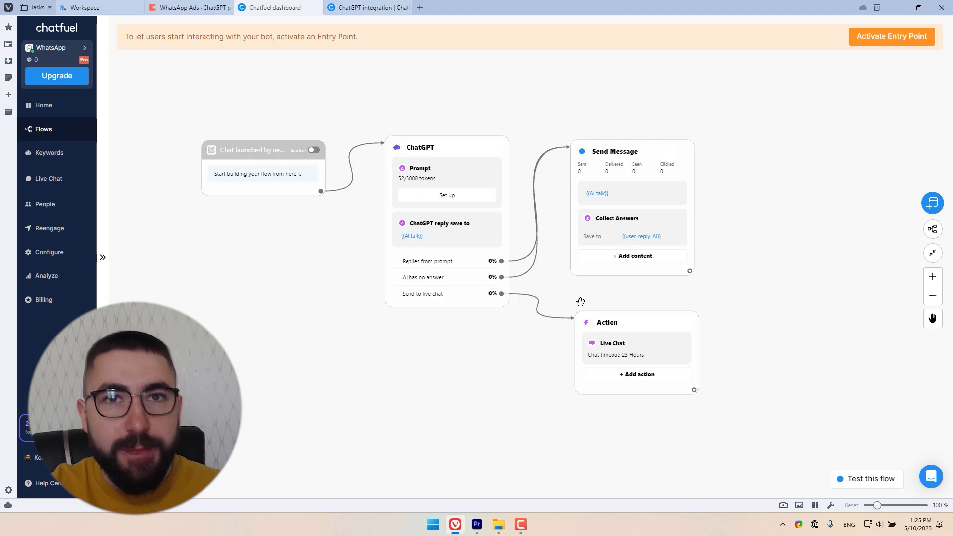
# Inspect the Live Chat action's connecting messages and 23-hour pause setup.
pyautogui.click(626, 348)
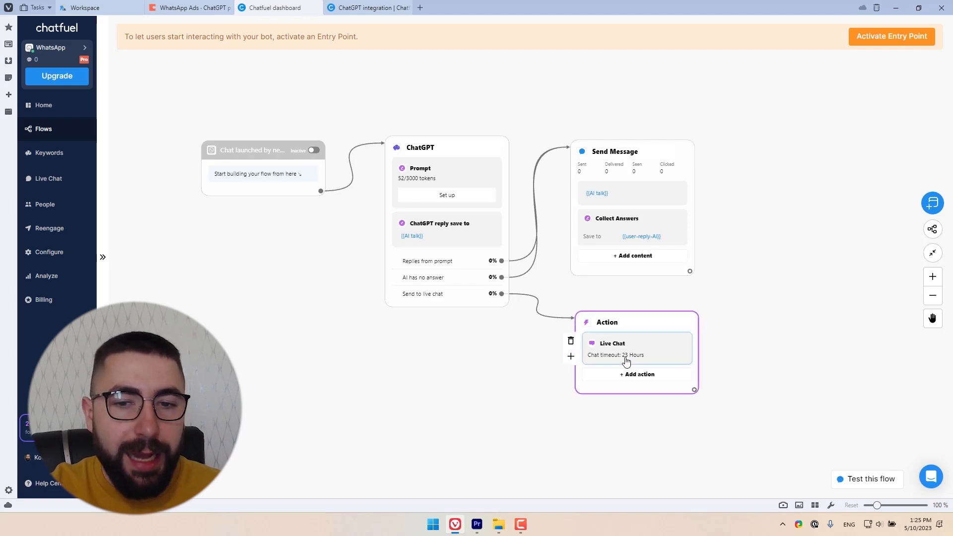
pyautogui.click(612, 343)
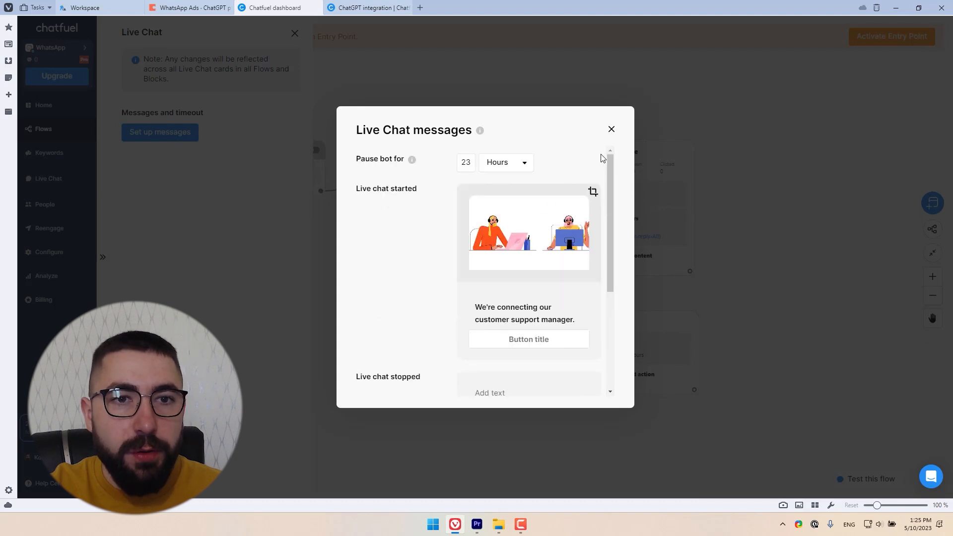
pyautogui.click(610, 129)
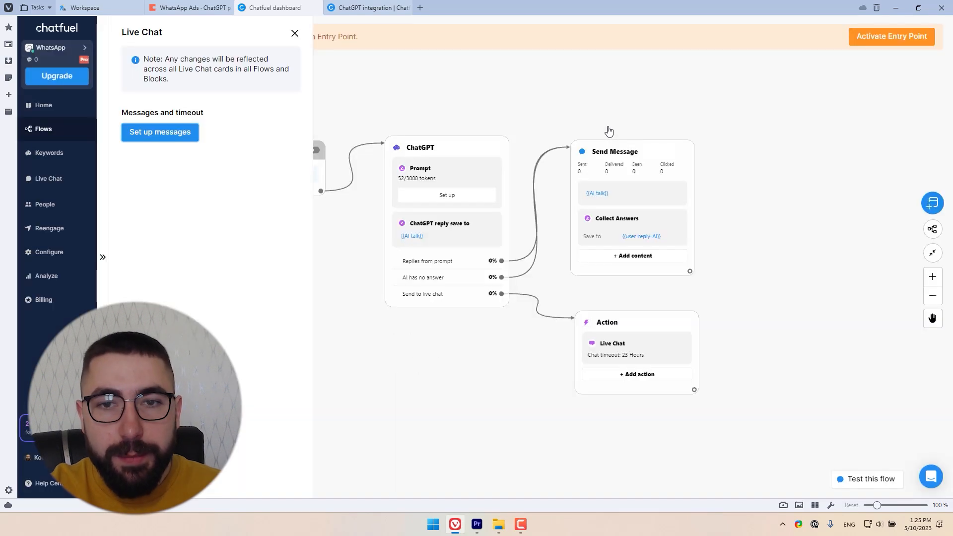